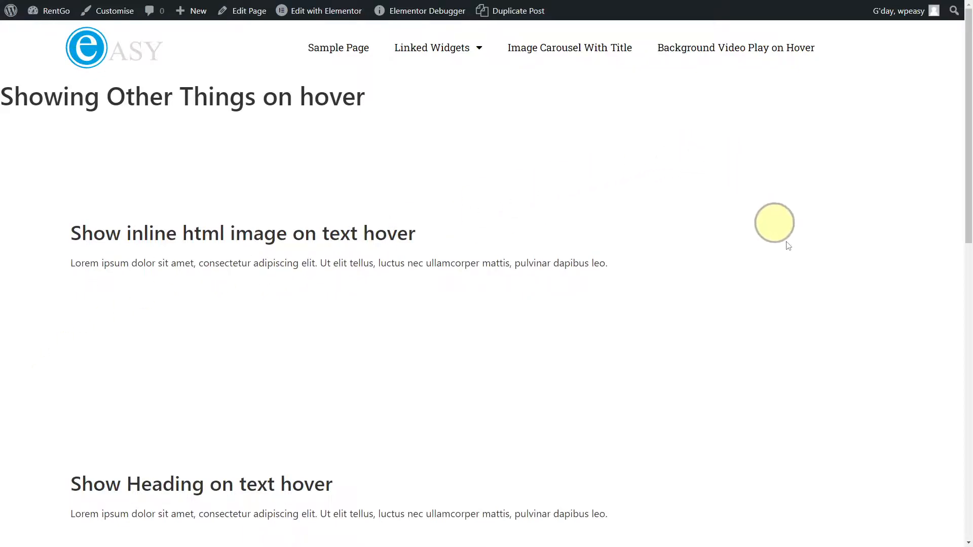
pyautogui.moveTo(129, 339)
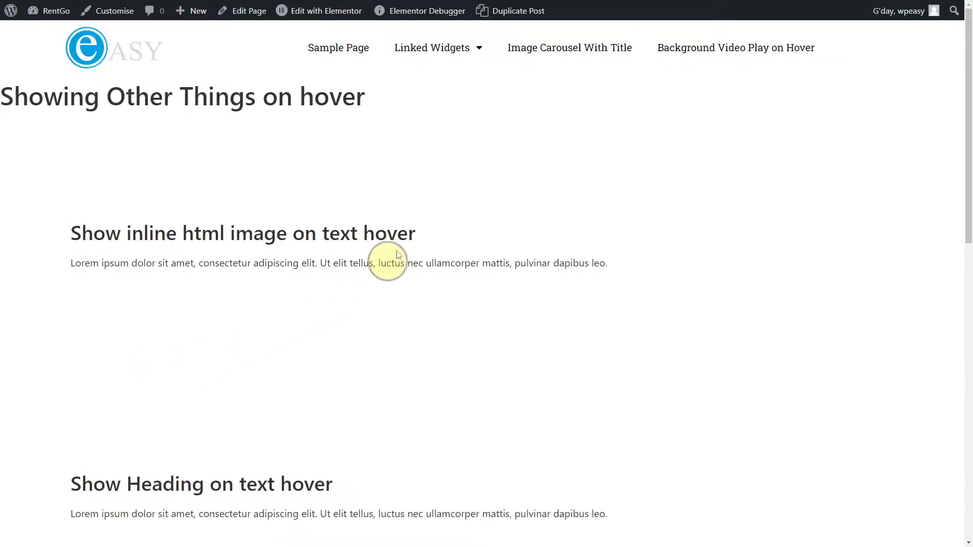
# Launch the Elementor editor for the hover demo page from the admin bar
pyautogui.moveTo(399, 255); pyautogui.dragTo(250, 304)
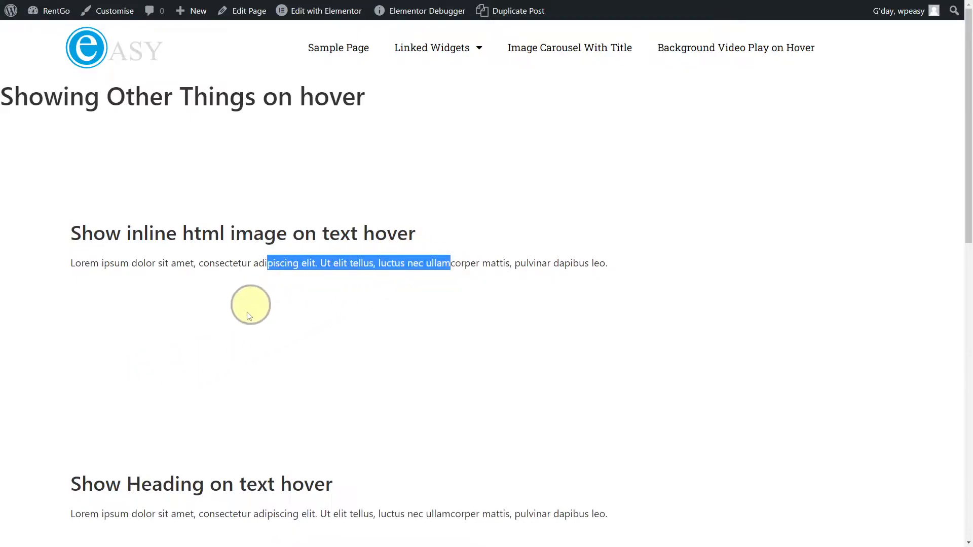
pyautogui.moveTo(185, 322)
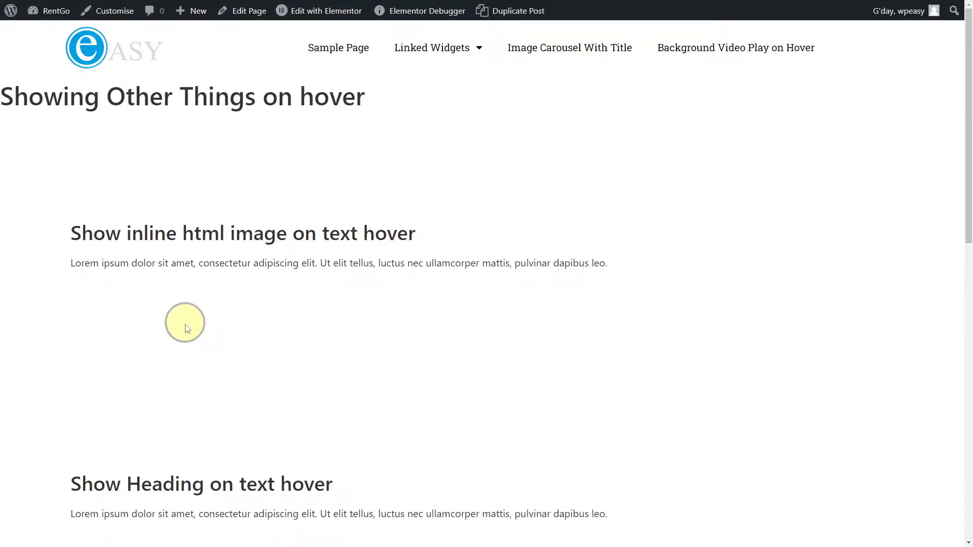
pyautogui.moveTo(83, 264)
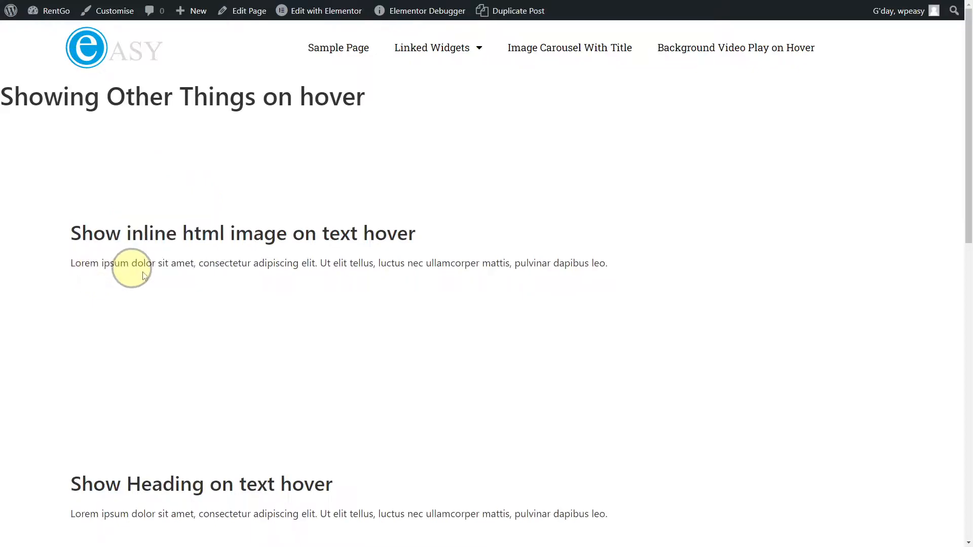
pyautogui.moveTo(114, 328)
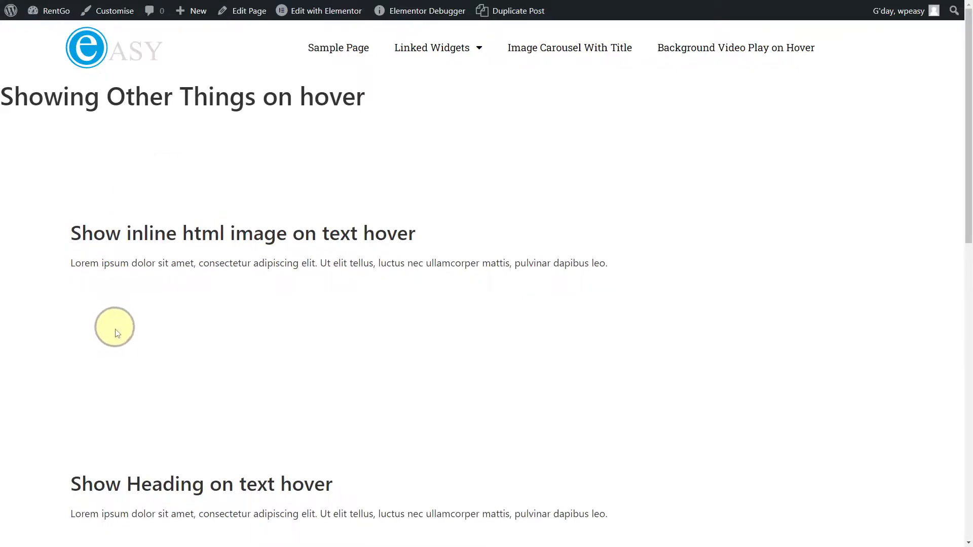
pyautogui.moveTo(84, 264)
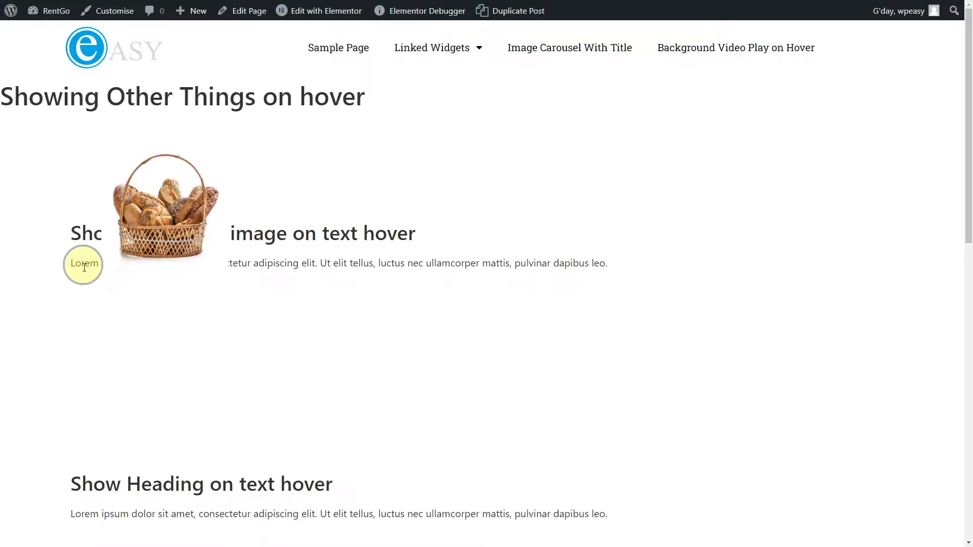
pyautogui.moveTo(90, 278)
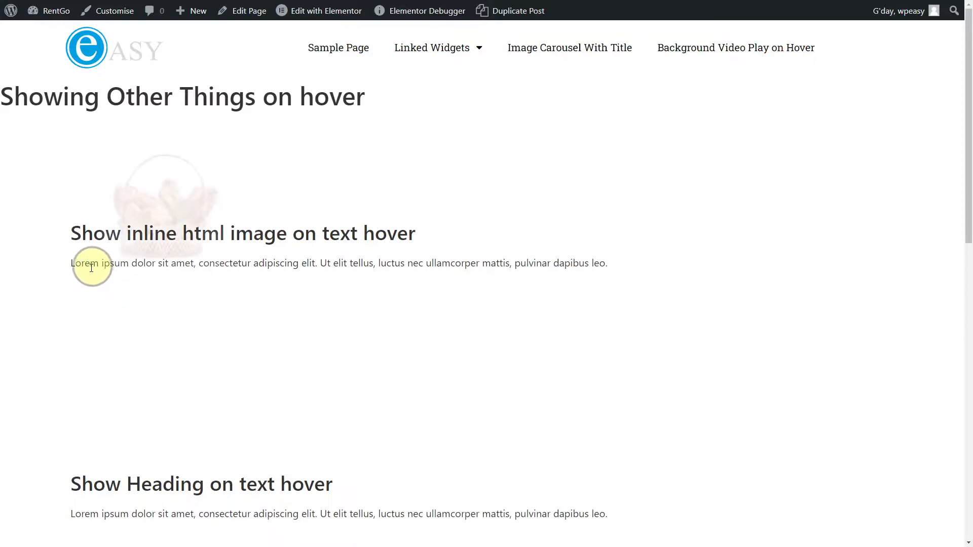
pyautogui.moveTo(137, 331)
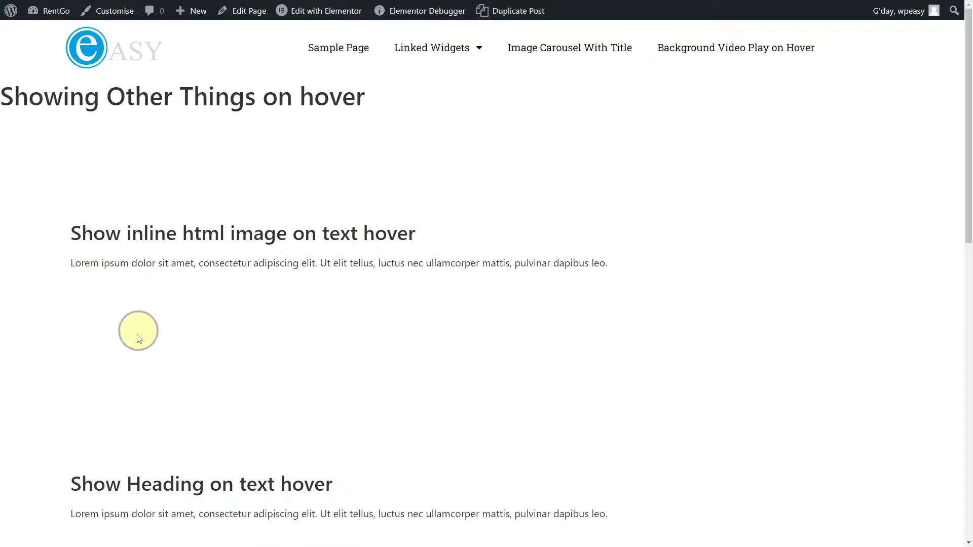
pyautogui.scroll(-3)
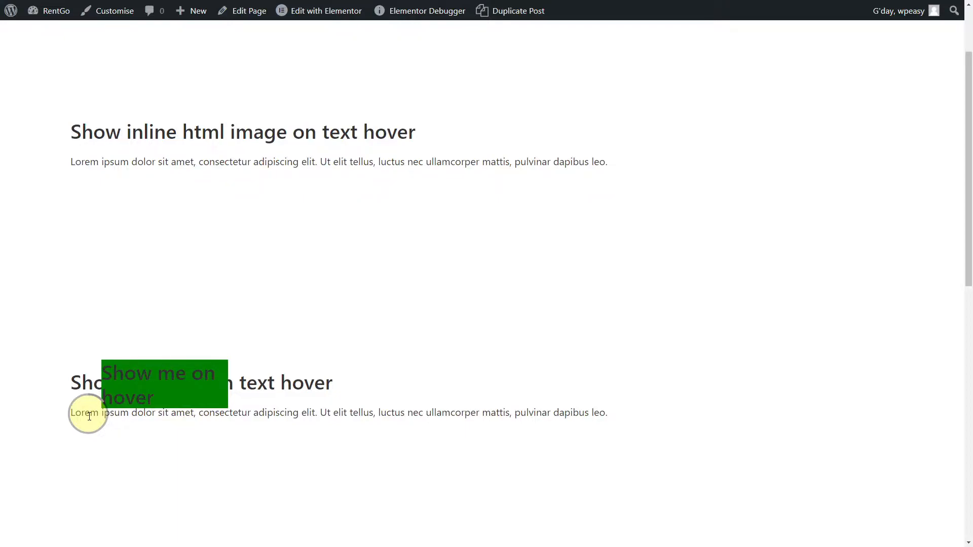
pyautogui.moveTo(61, 149)
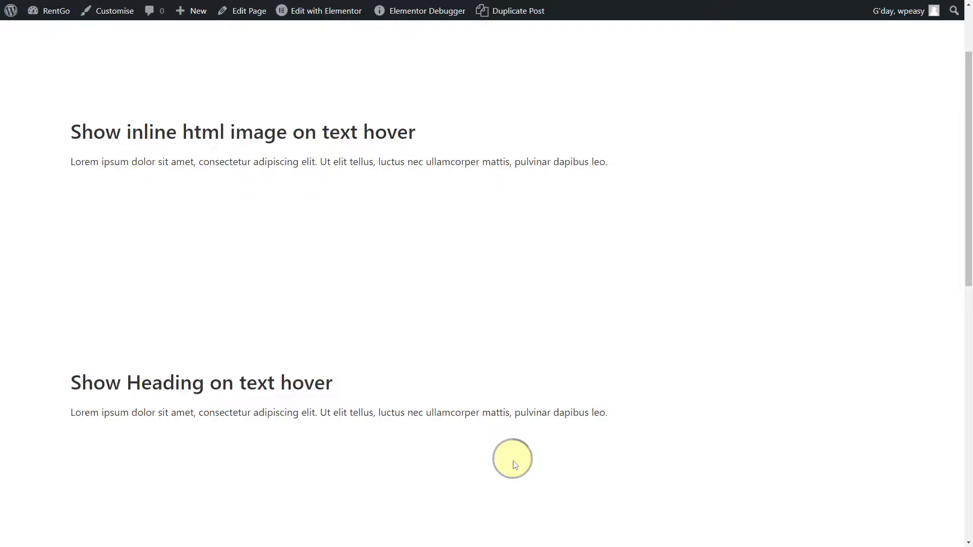
pyautogui.scroll(-3)
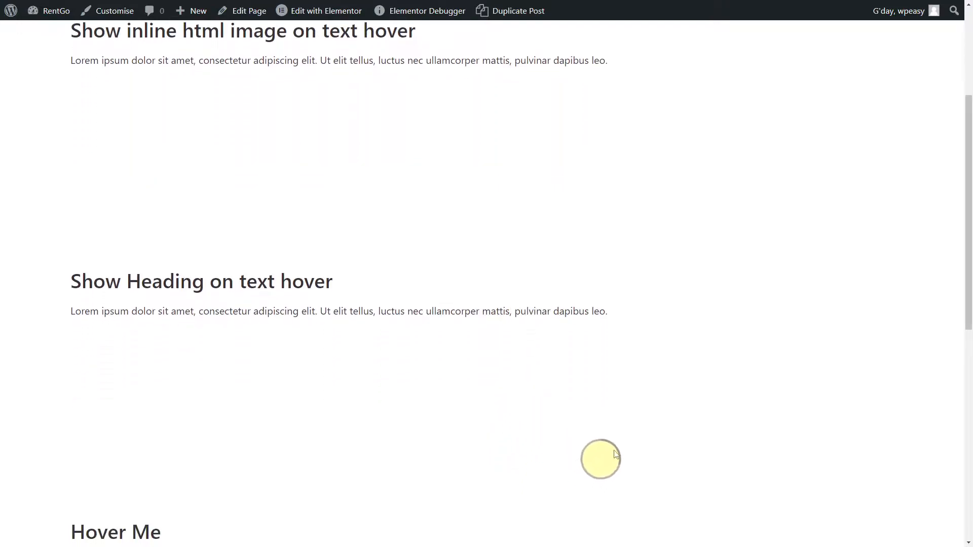
pyautogui.scroll(-3)
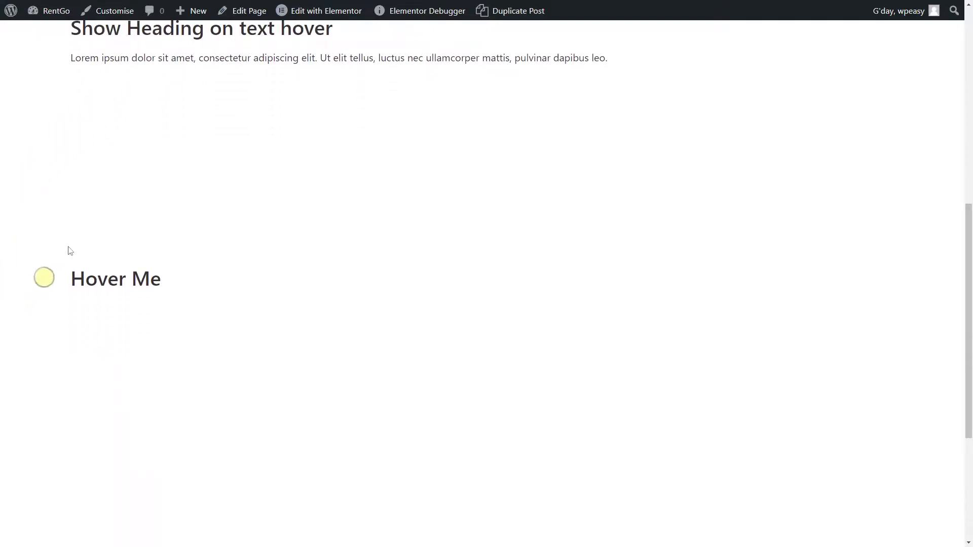
pyautogui.moveTo(96, 240)
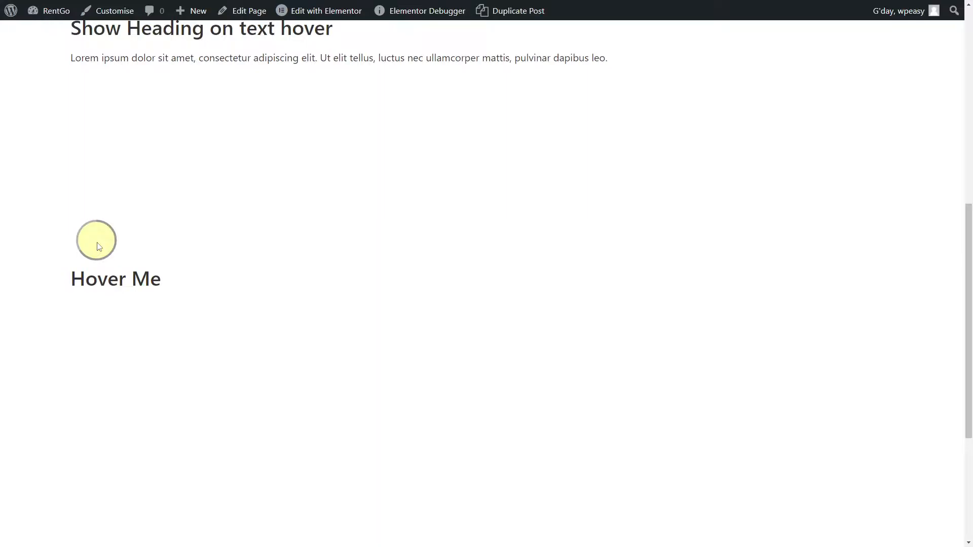
pyautogui.moveTo(145, 279)
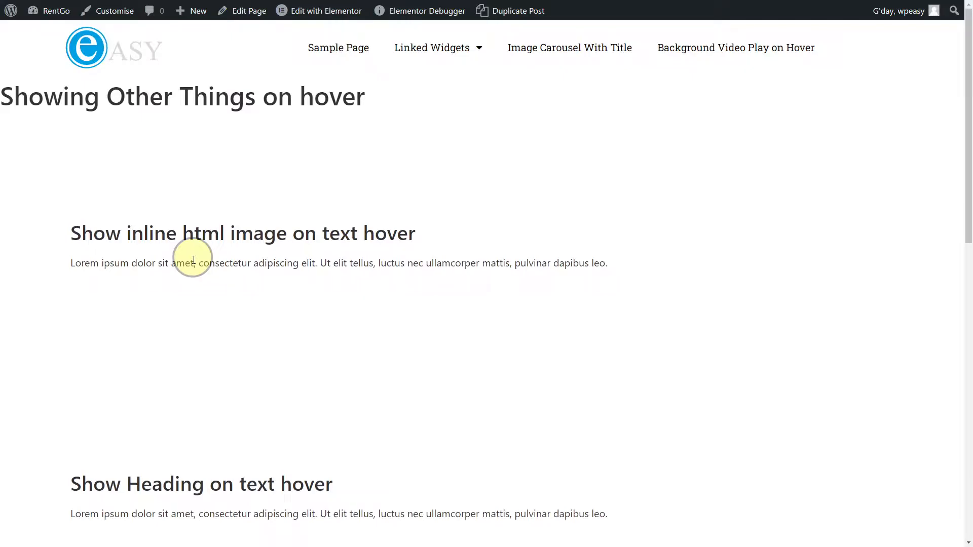
pyautogui.click(325, 10)
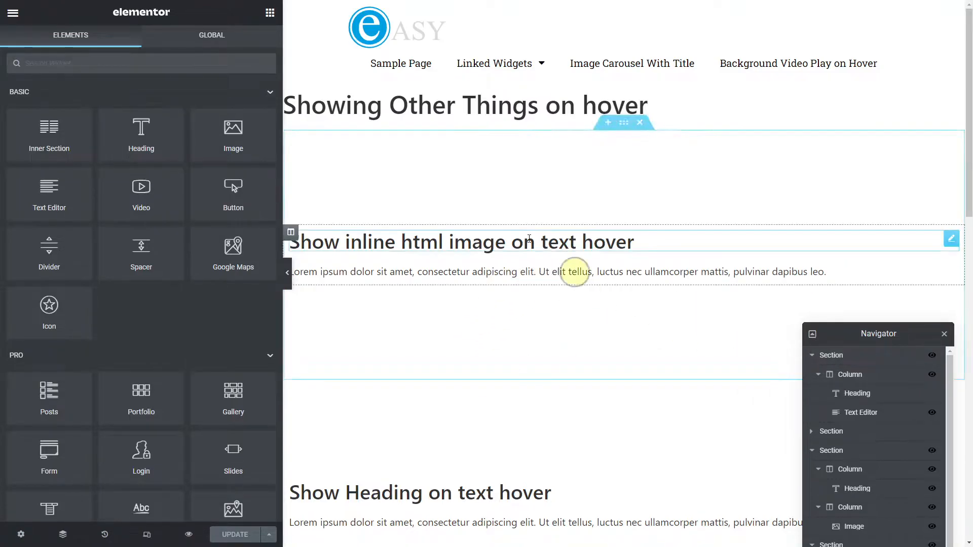
pyautogui.scroll(-3)
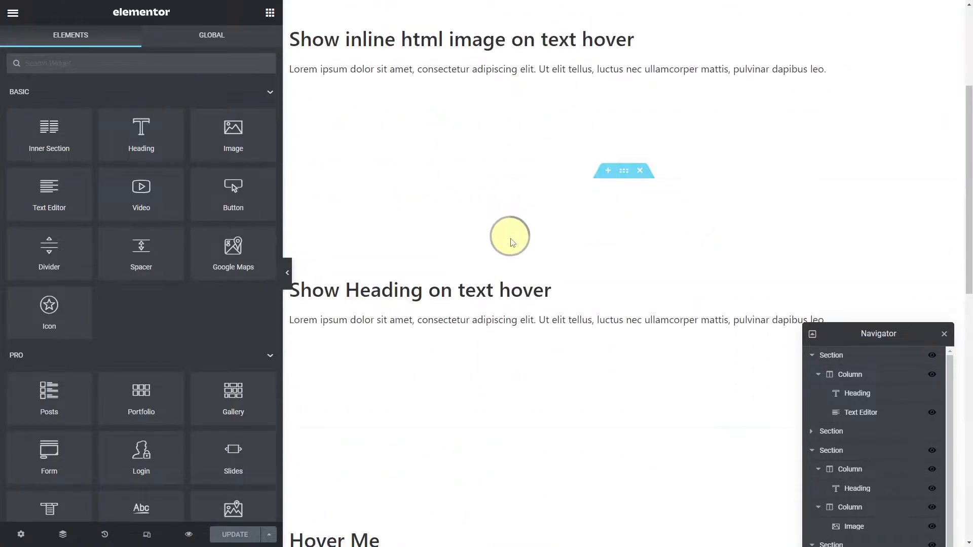
# Show the first section's paragraph as raw HTML in its Text Editor widget
pyautogui.click(378, 272)
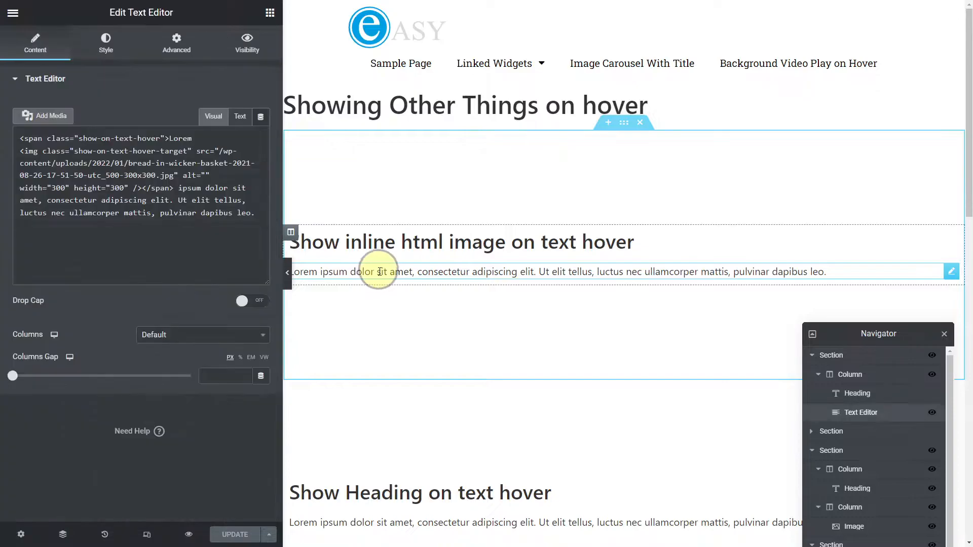
pyautogui.click(213, 116)
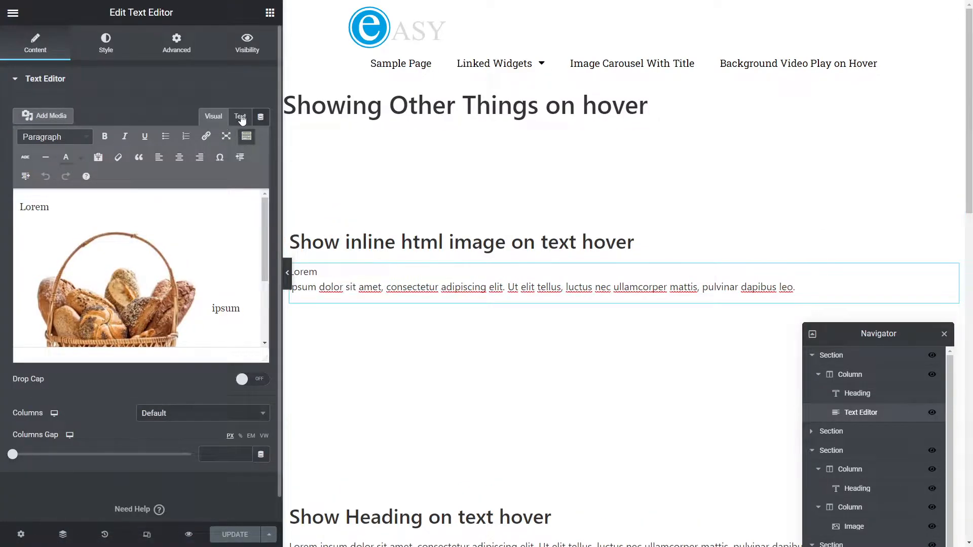
pyautogui.click(239, 116)
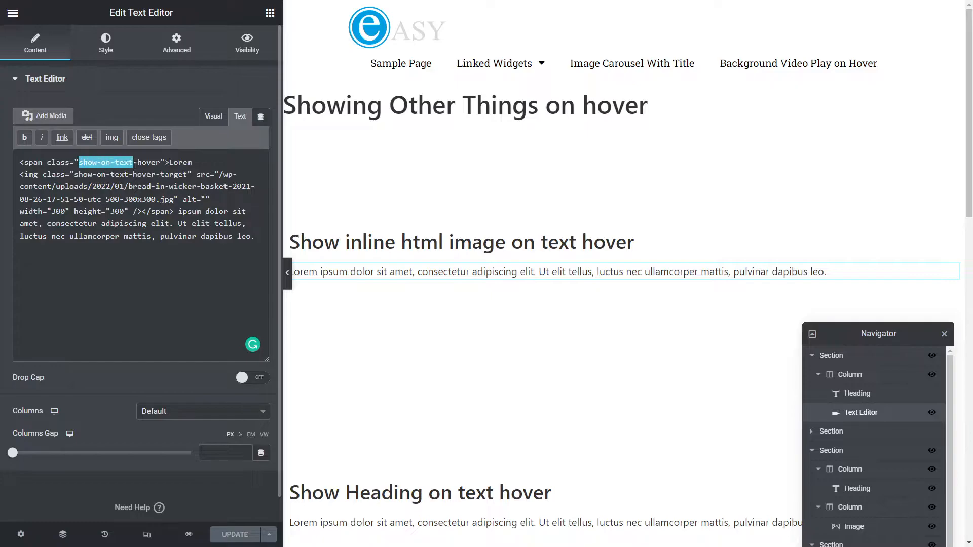
# Highlight the hover span and the image's show-on-text-hover-target class in the markup
pyautogui.click(179, 163)
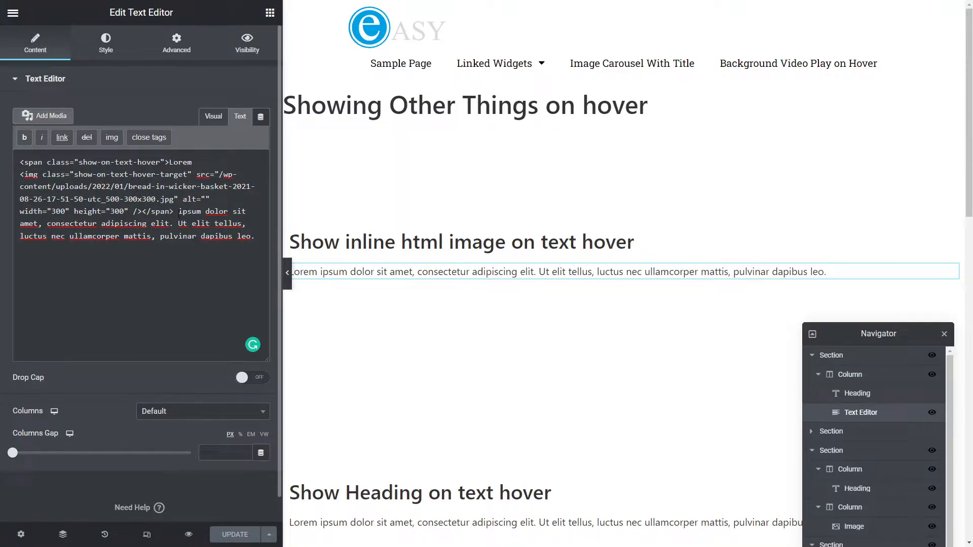
pyautogui.click(348, 273)
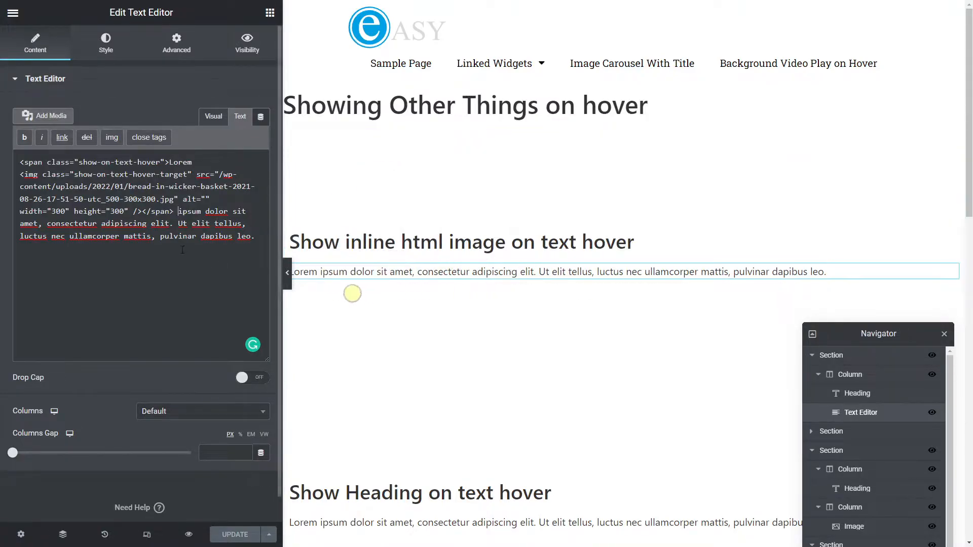
pyautogui.moveTo(181, 211); pyautogui.dragTo(249, 236)
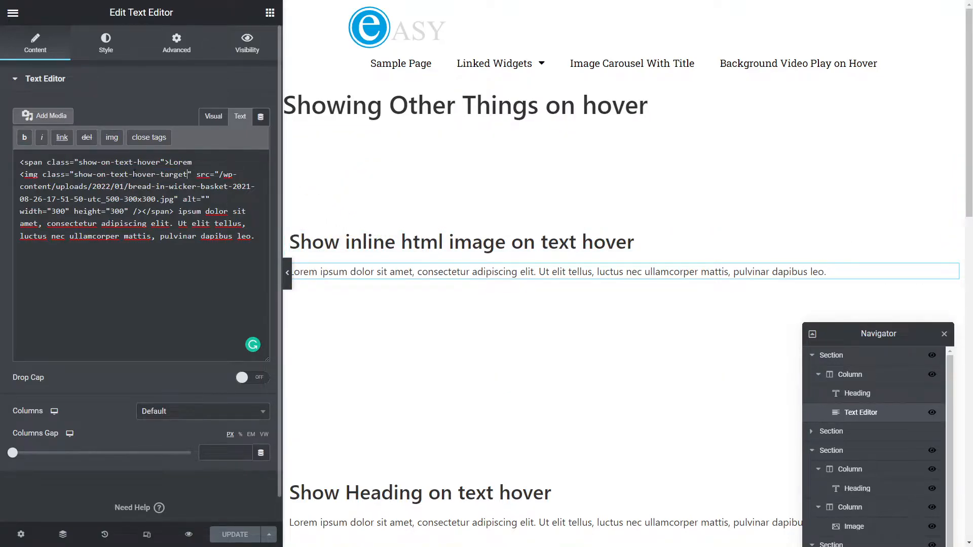
pyautogui.doubleClick(181, 162)
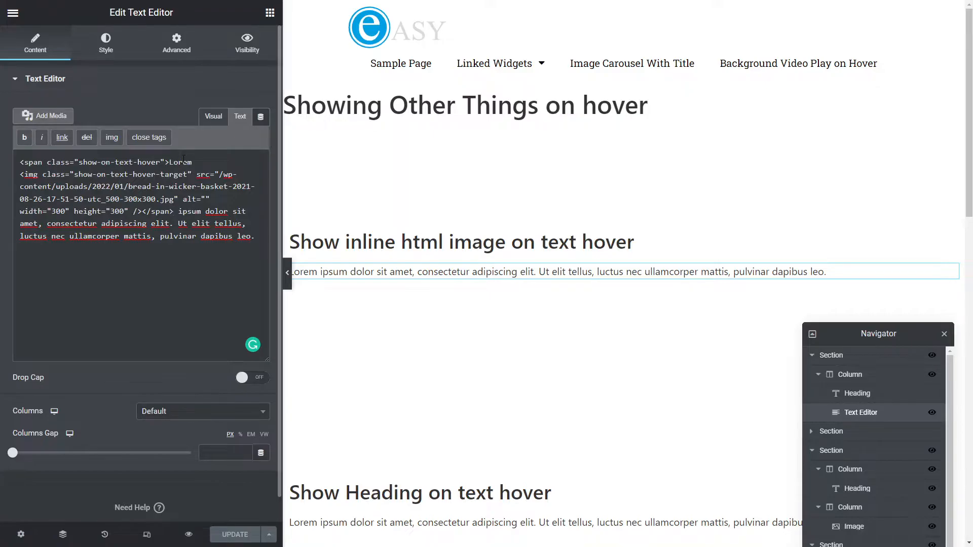
# Wrap the word Lorem inside the hover span in an <a href="#"> link
pyautogui.doubleClick(181, 162)
pyautogui.write('<a')
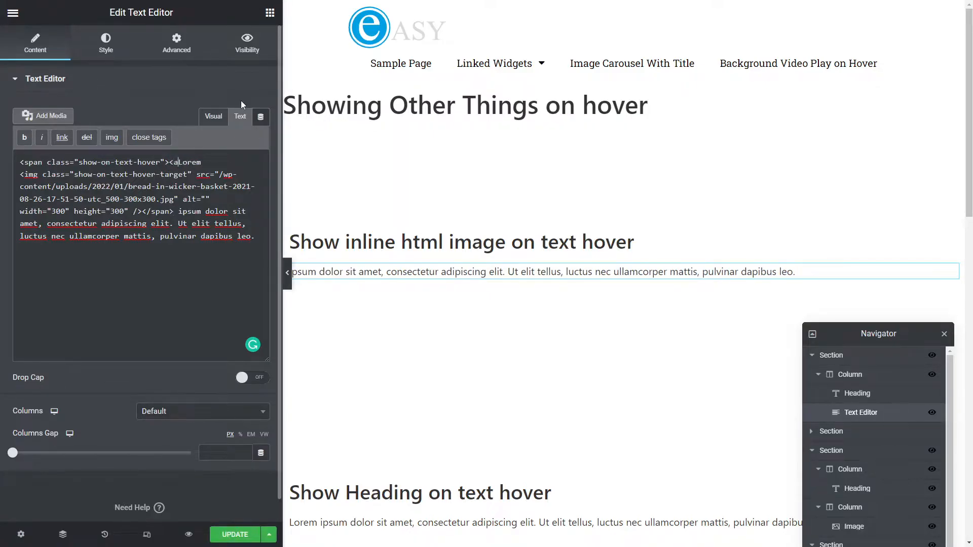
pyautogui.write('href="#">')
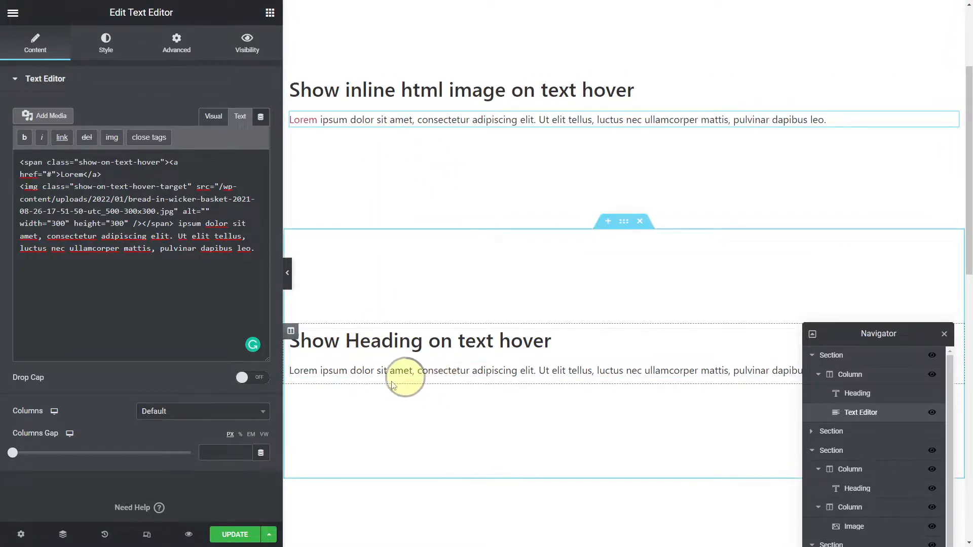
# Review the second paragraph's Lorem span and green h2 'Show me on hover' heading markup
pyautogui.click(213, 117)
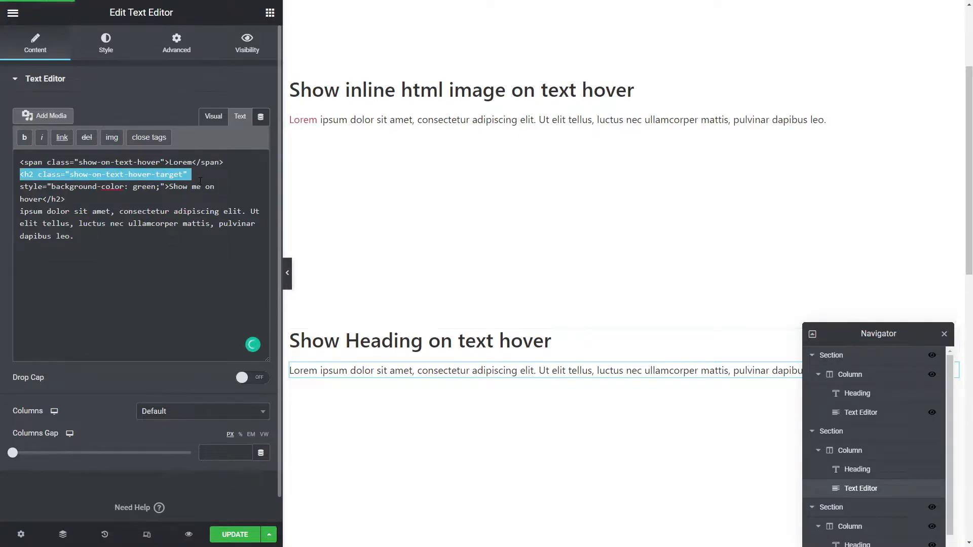
pyautogui.moveTo(193, 175); pyautogui.dragTo(64, 200)
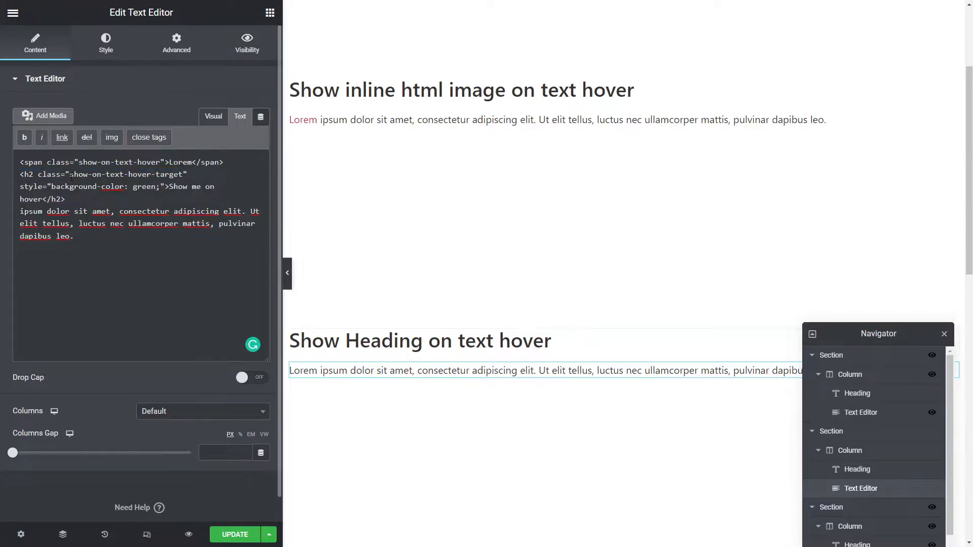
pyautogui.moveTo(68, 175); pyautogui.dragTo(167, 186)
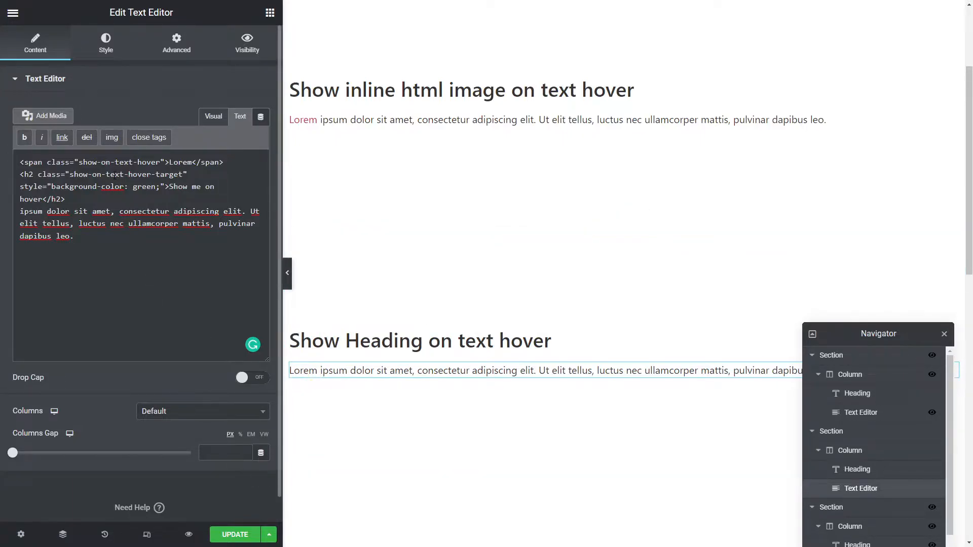
pyautogui.moveTo(878, 333); pyautogui.dragTo(820, 147)
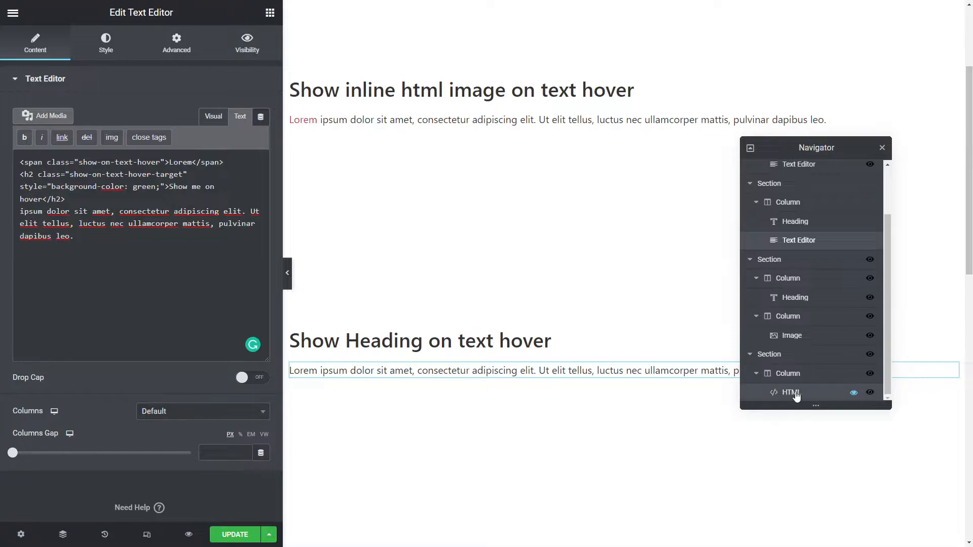
# Select the HTML widget in the last section holding the hover CSS and script
pyautogui.click(791, 391)
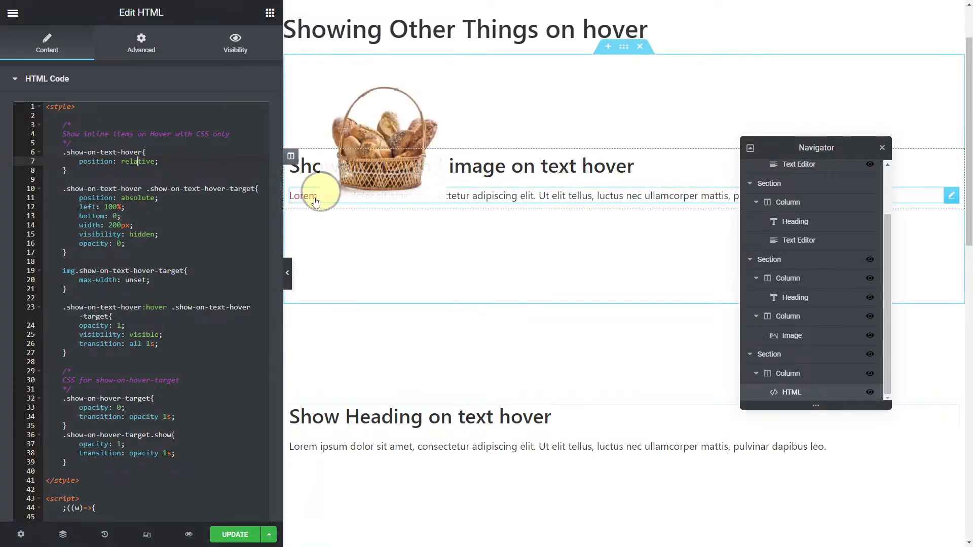
pyautogui.moveTo(319, 204)
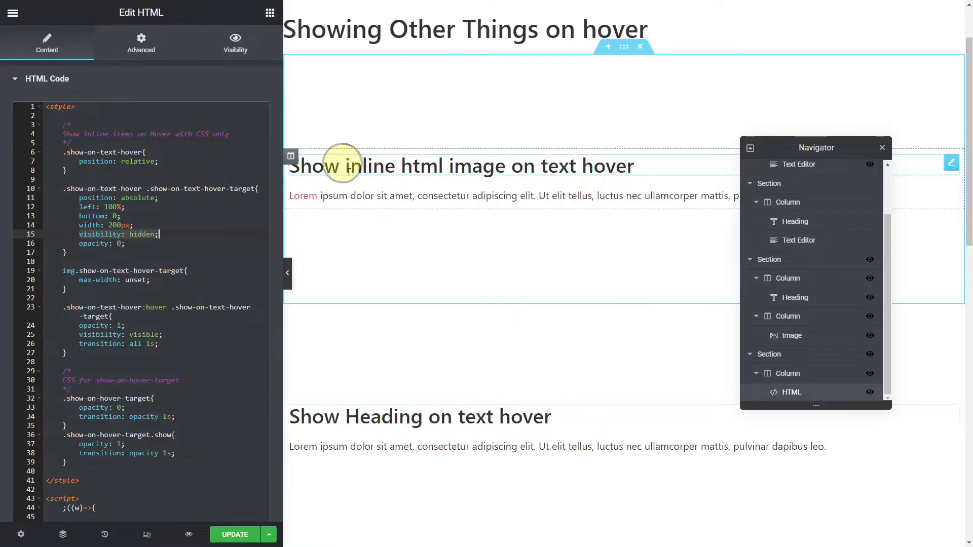
pyautogui.moveTo(348, 166)
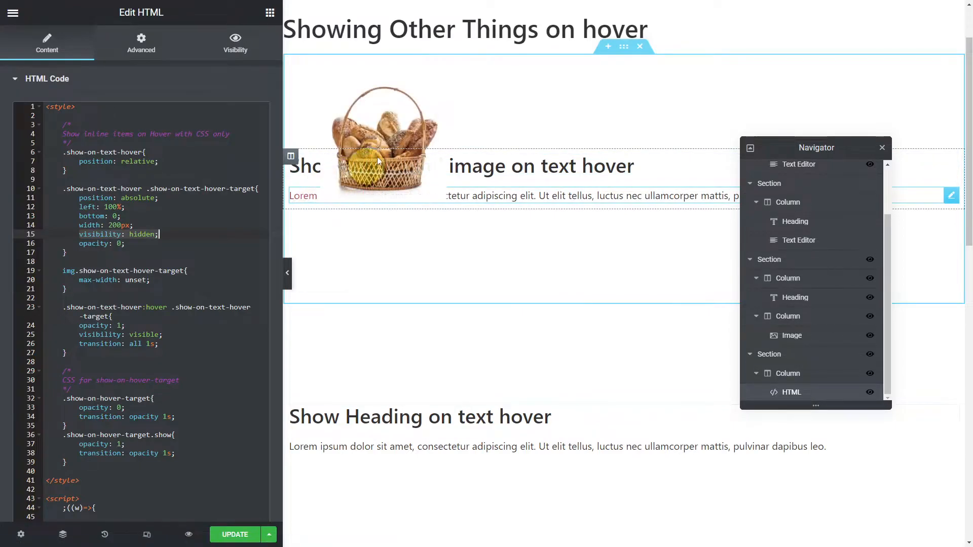
pyautogui.moveTo(154, 239)
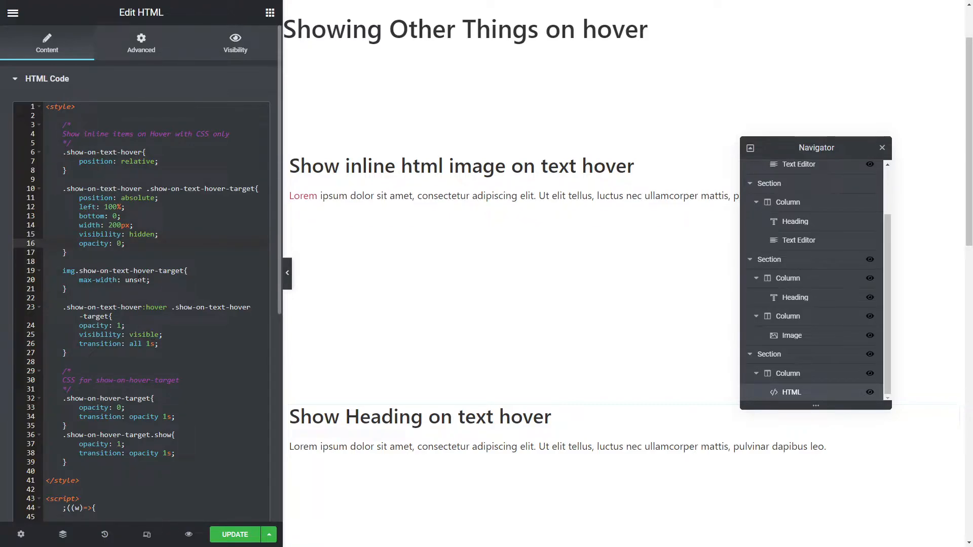
# Select the Lorem paragraph with the linked Lorem and inline basket image
pyautogui.click(155, 279)
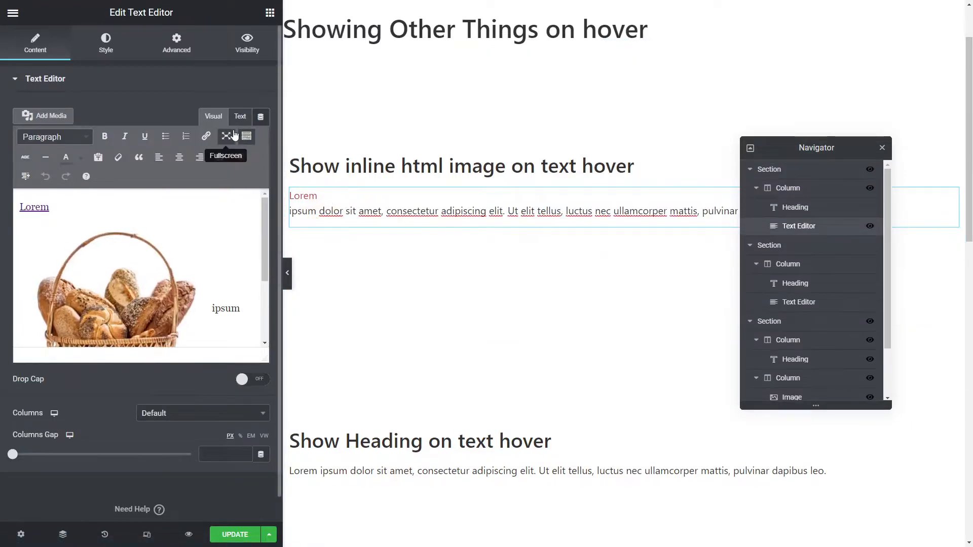
# View the paragraph's markup and highlight its span and img tags
pyautogui.click(239, 116)
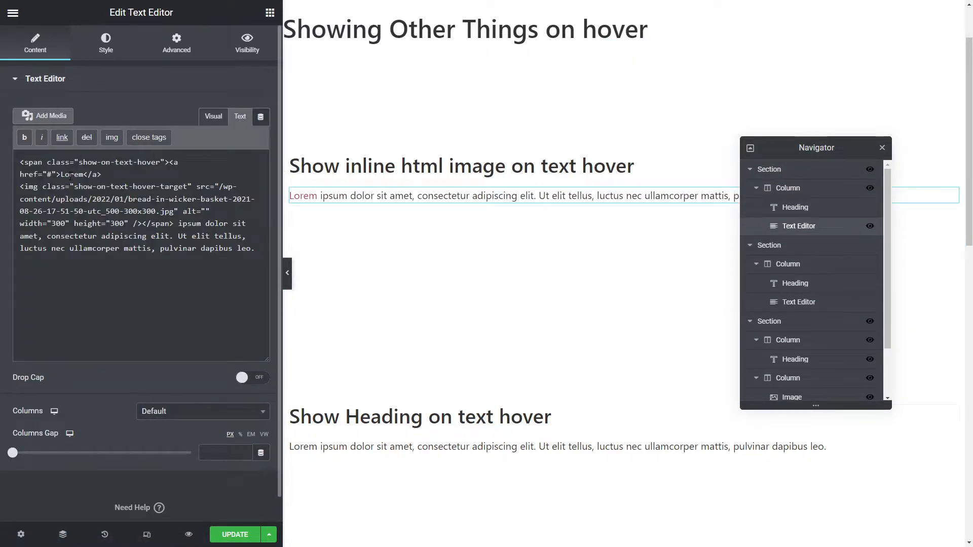
pyautogui.doubleClick(71, 174)
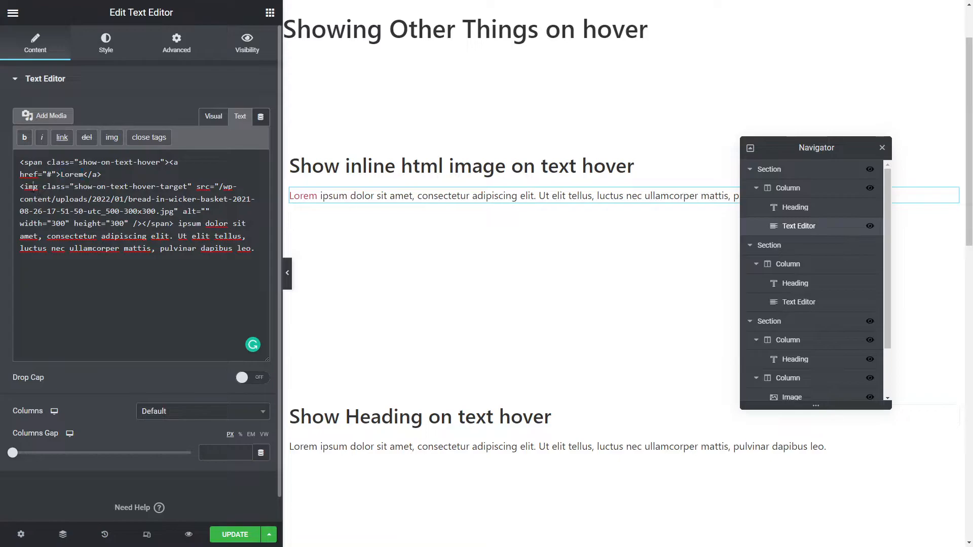
pyautogui.doubleClick(29, 186)
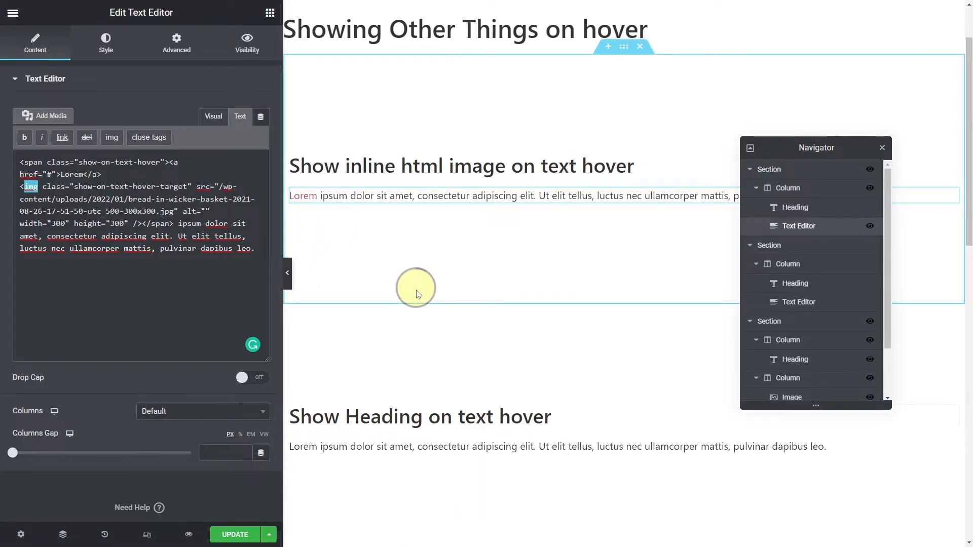
pyautogui.scroll(-3)
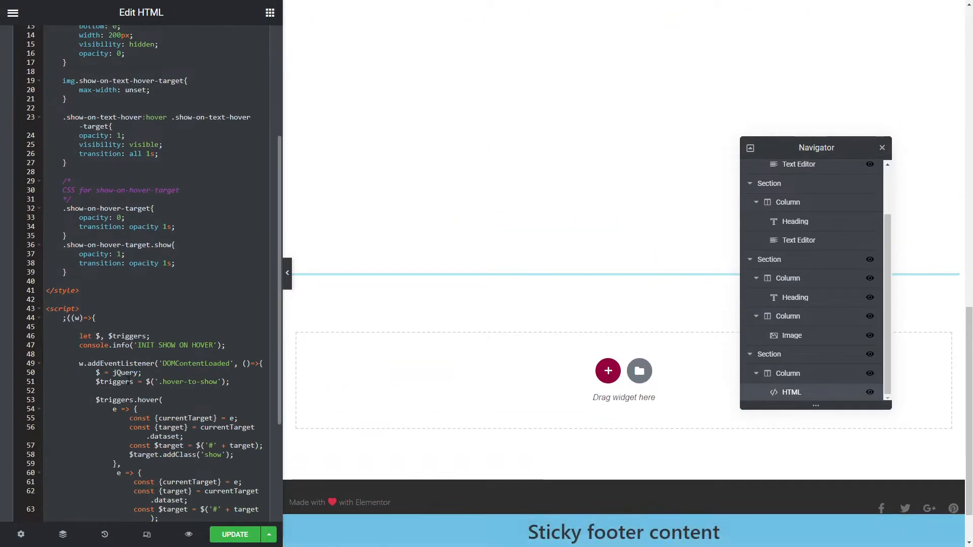
# Scroll the canvas to the Hover Me section with the now-visible car image
pyautogui.scroll(-3)
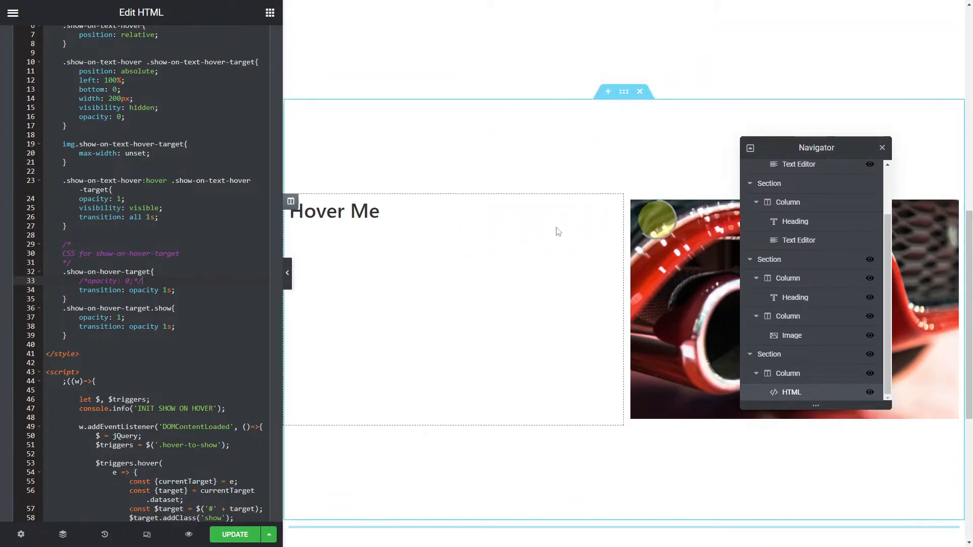
# Check the heading's classes, re-enter the car image's CSS ID 'test-hover-target', and return to the HTML widget
pyautogui.click(333, 212)
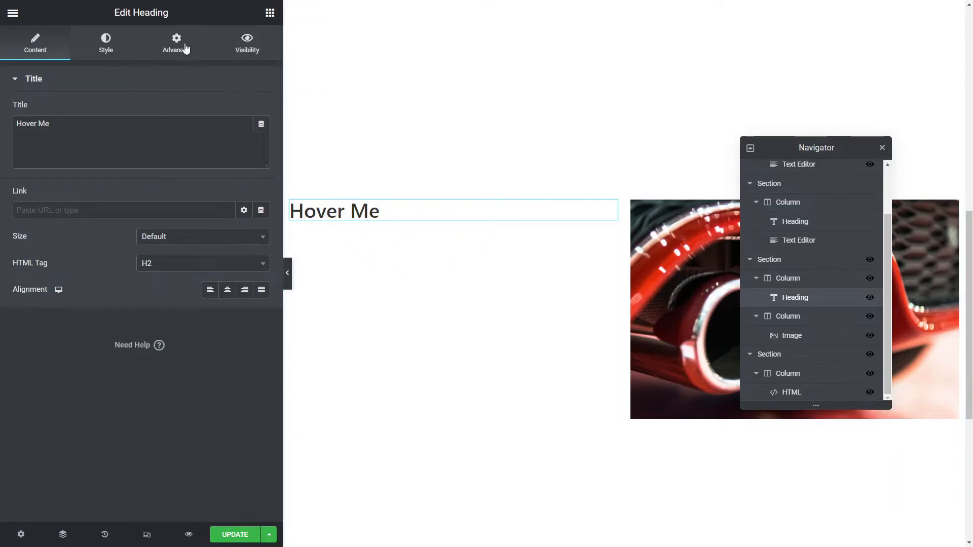
pyautogui.click(176, 43)
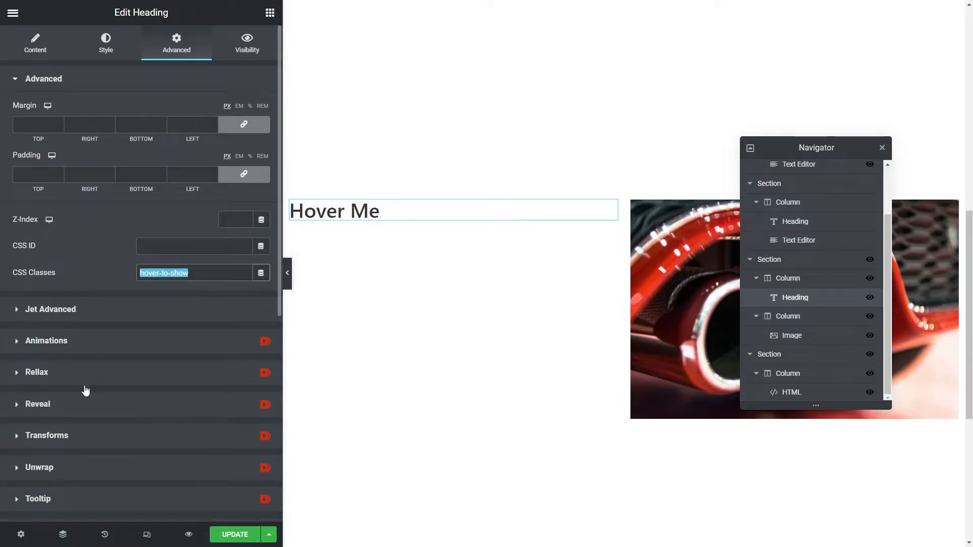
pyautogui.moveTo(670, 203)
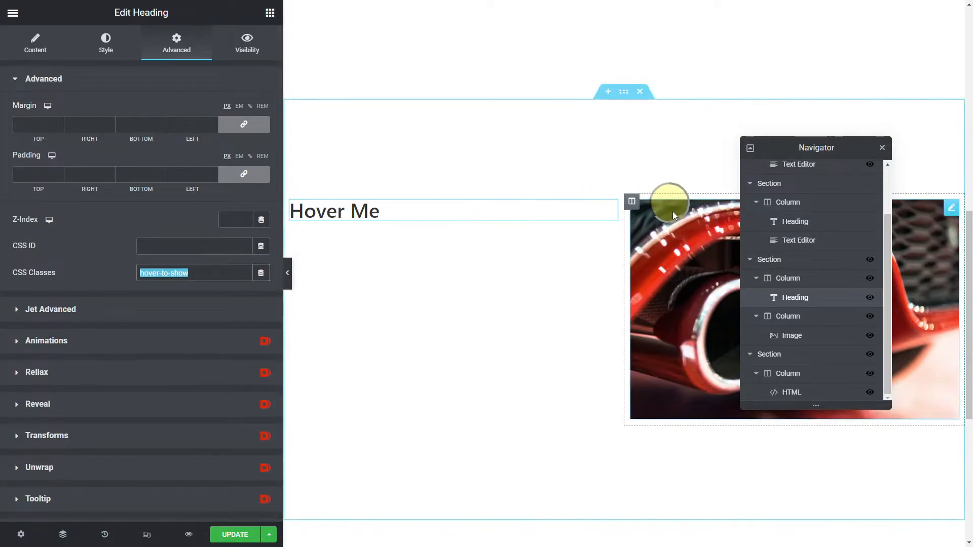
pyautogui.click(791, 336)
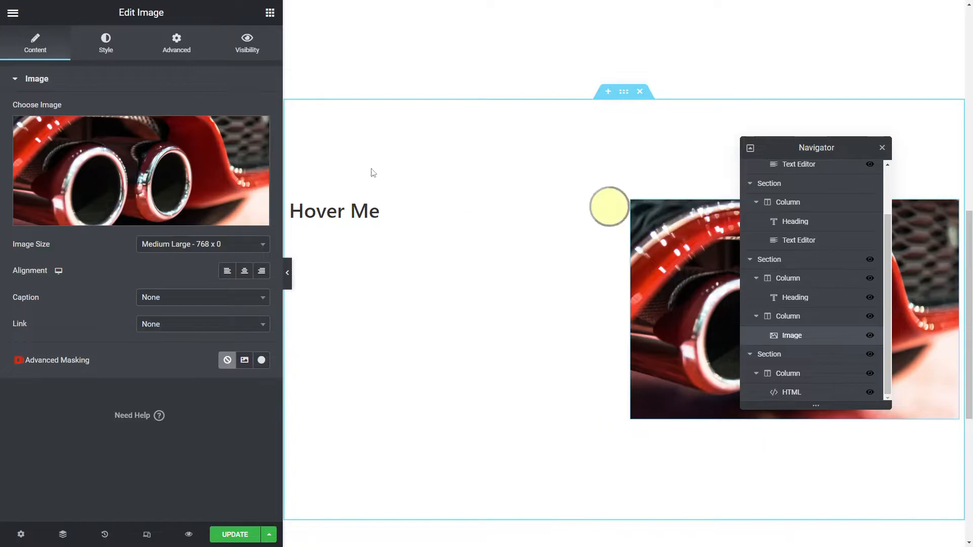
pyautogui.click(177, 43)
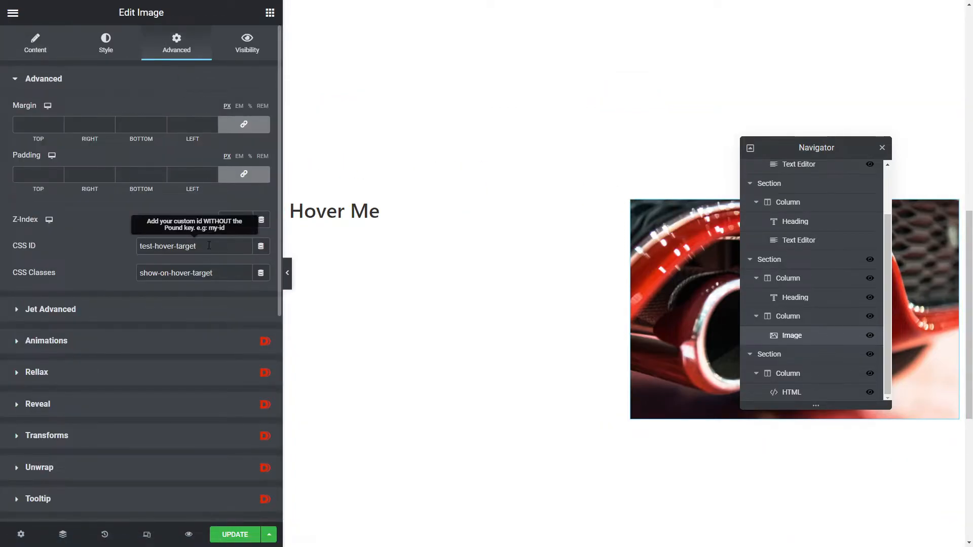
pyautogui.tripleClick(167, 245)
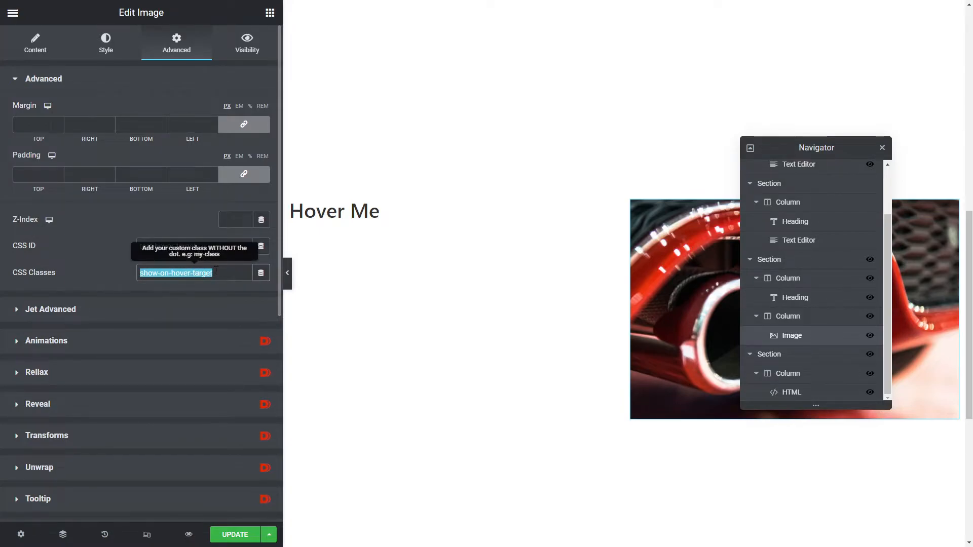
pyautogui.write('test-hover-target')
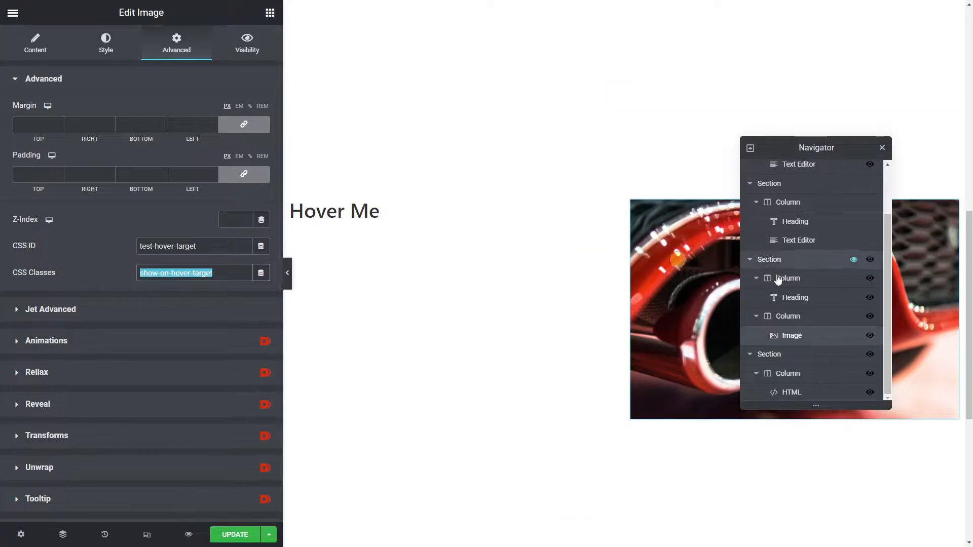
pyautogui.click(791, 391)
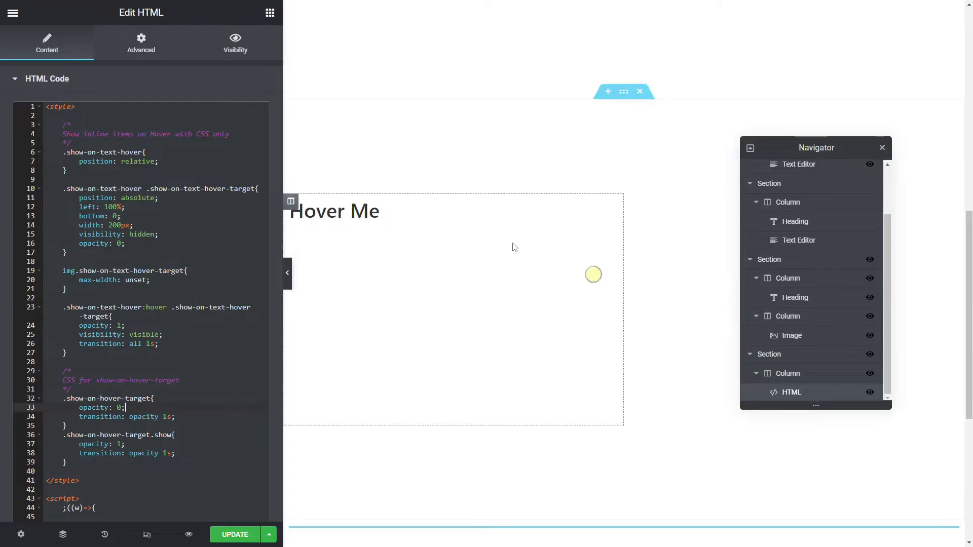
# View the hidden image's test-hover-target ID, then the Hover Me heading's hover-to-show class
pyautogui.click(592, 274)
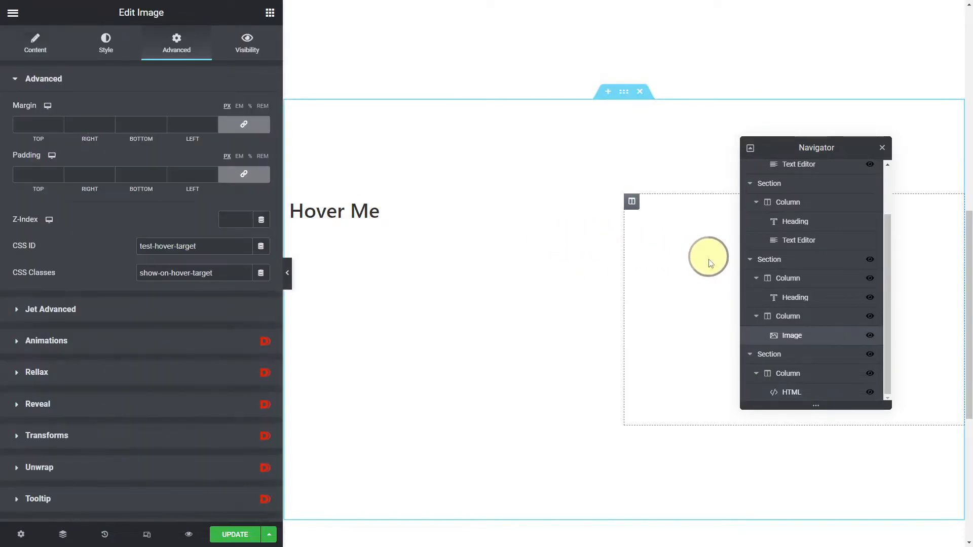
pyautogui.tripleClick(180, 246)
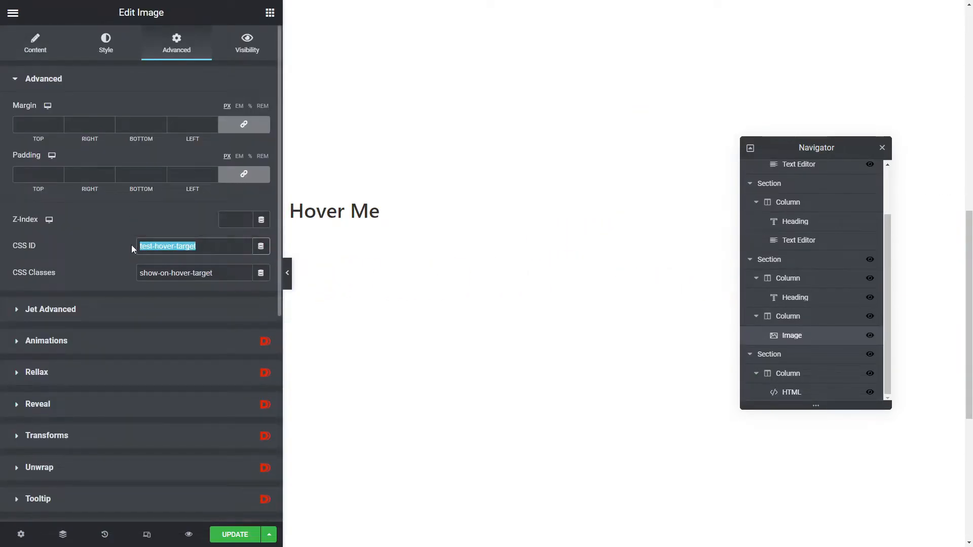
pyautogui.click(333, 210)
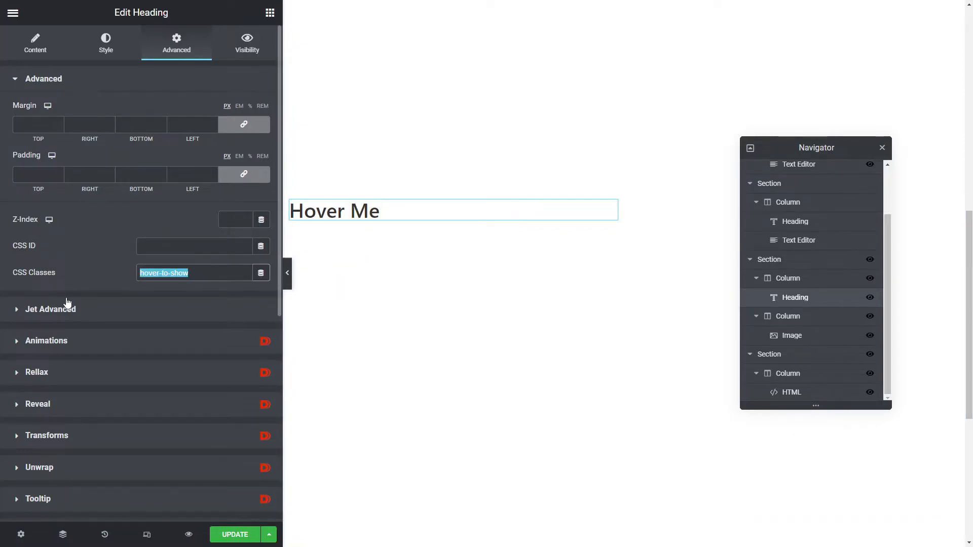
pyautogui.moveTo(98, 307)
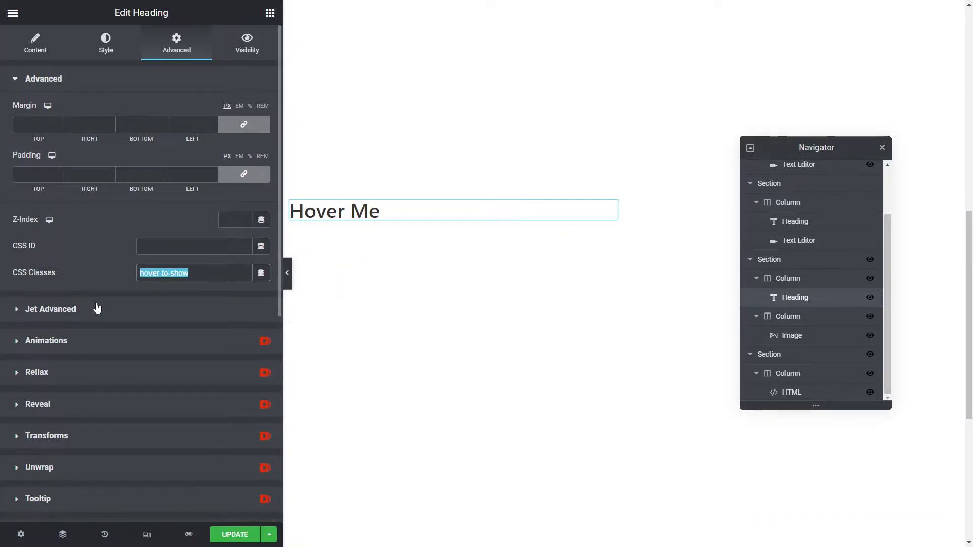
pyautogui.scroll(-3)
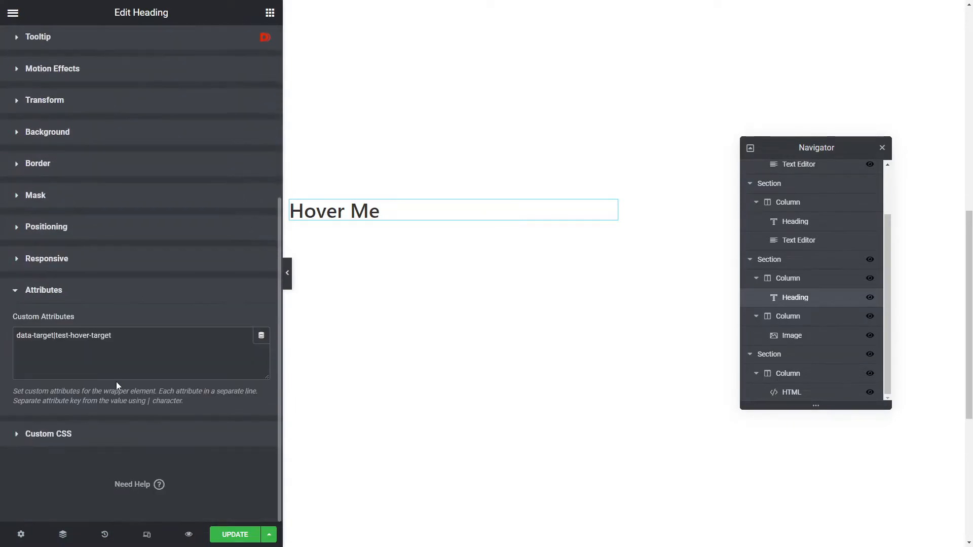
pyautogui.doubleClick(34, 336)
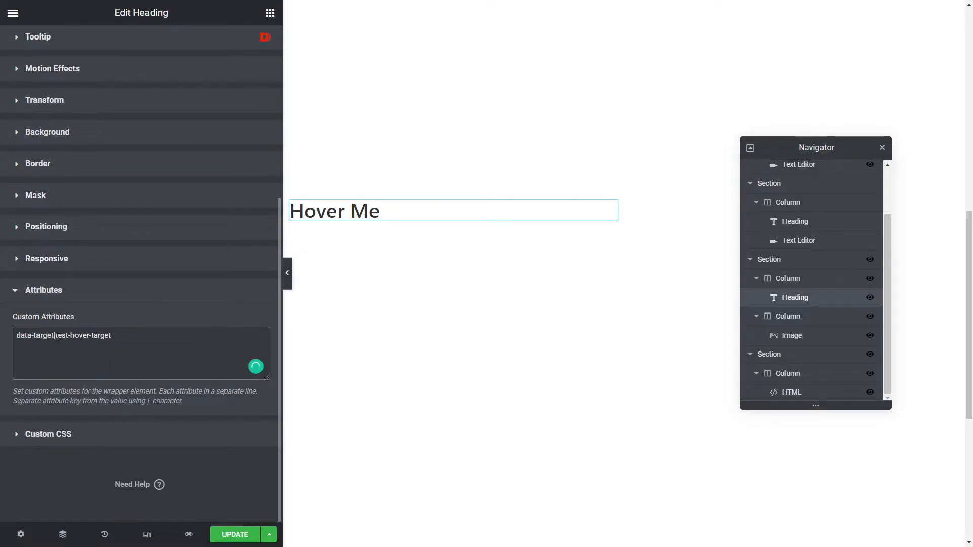
pyautogui.doubleClick(82, 336)
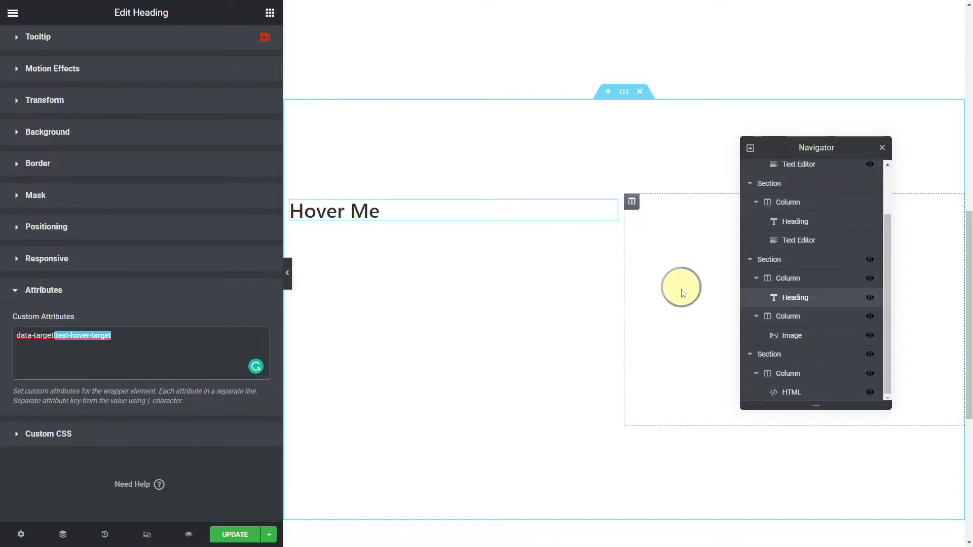
pyautogui.moveTo(682, 295)
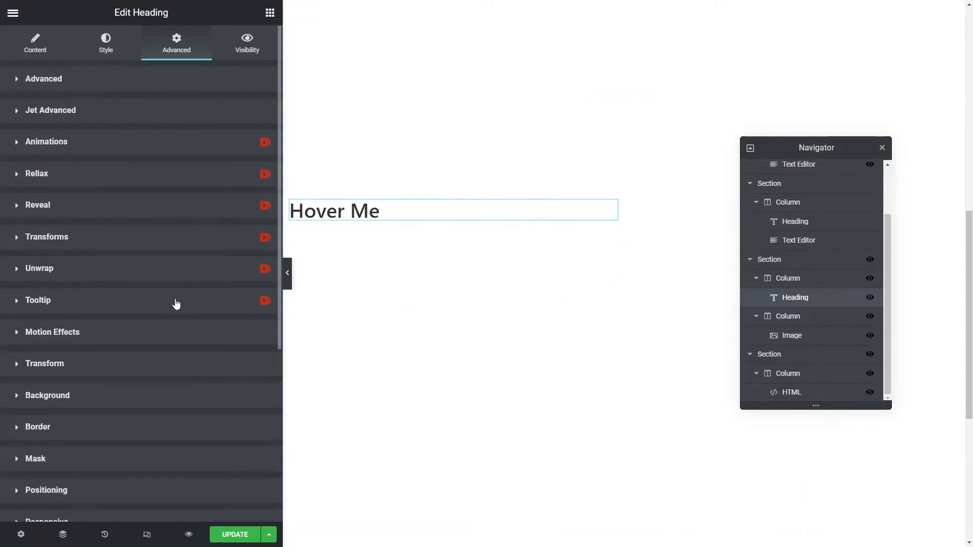
pyautogui.moveTo(791, 392)
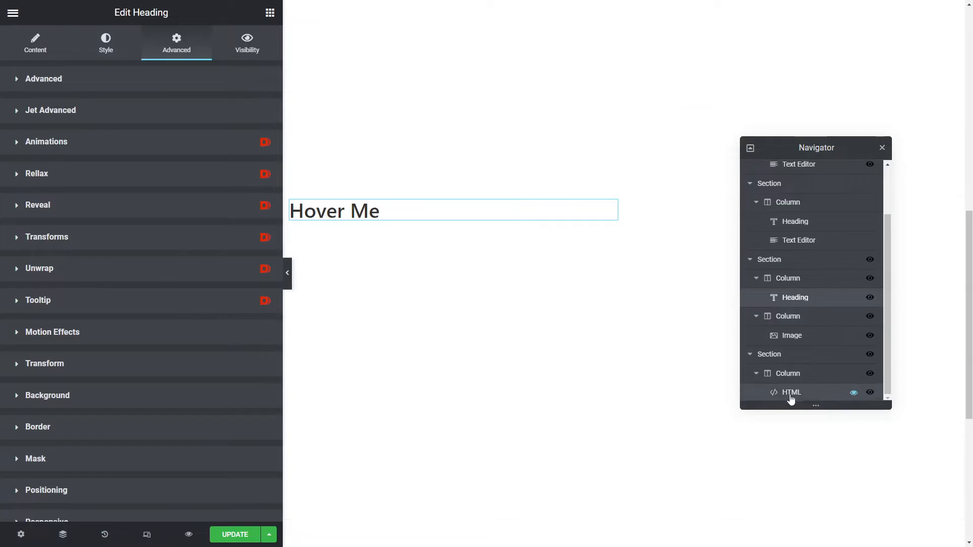
# Place the cursor at the end of line 55 in the HTML widget's hover-in handler script
pyautogui.click(791, 392)
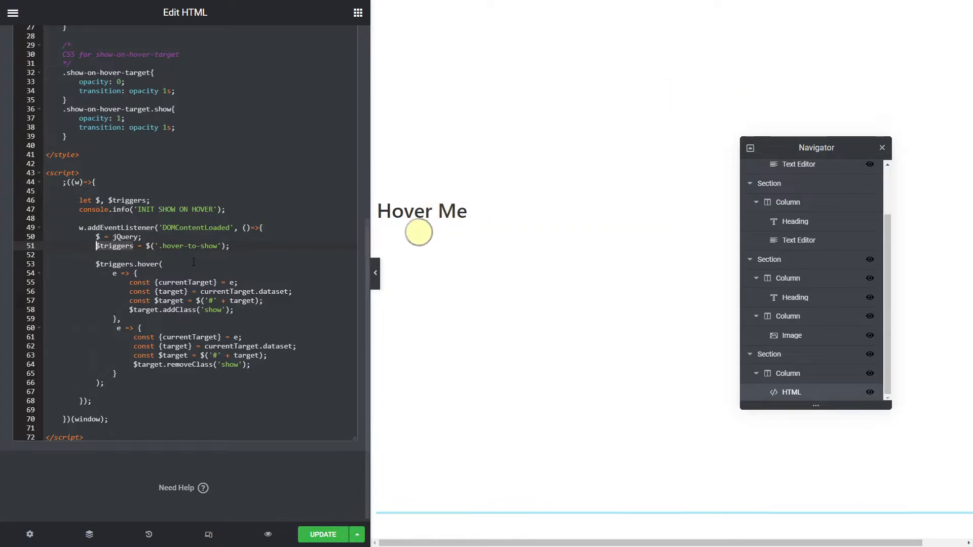
pyautogui.click(447, 210)
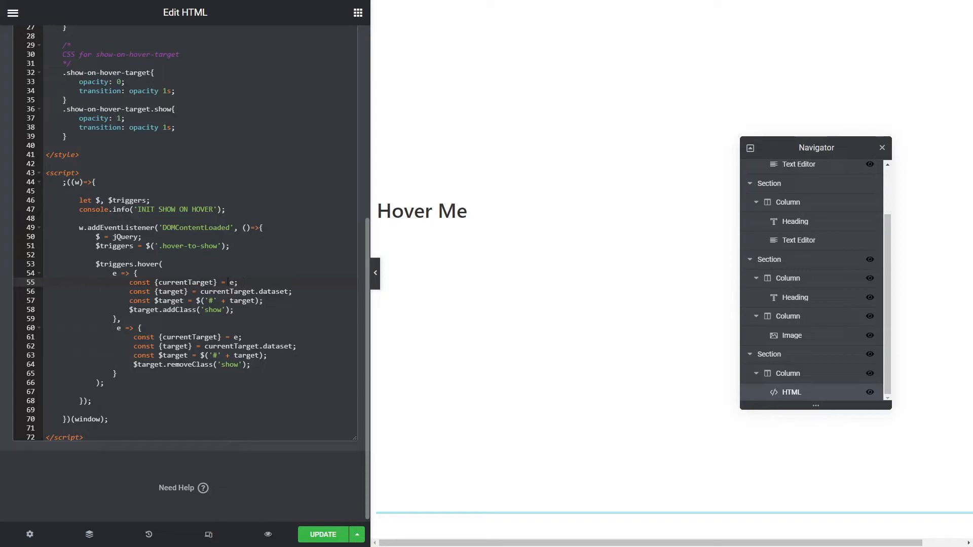
pyautogui.click(195, 283)
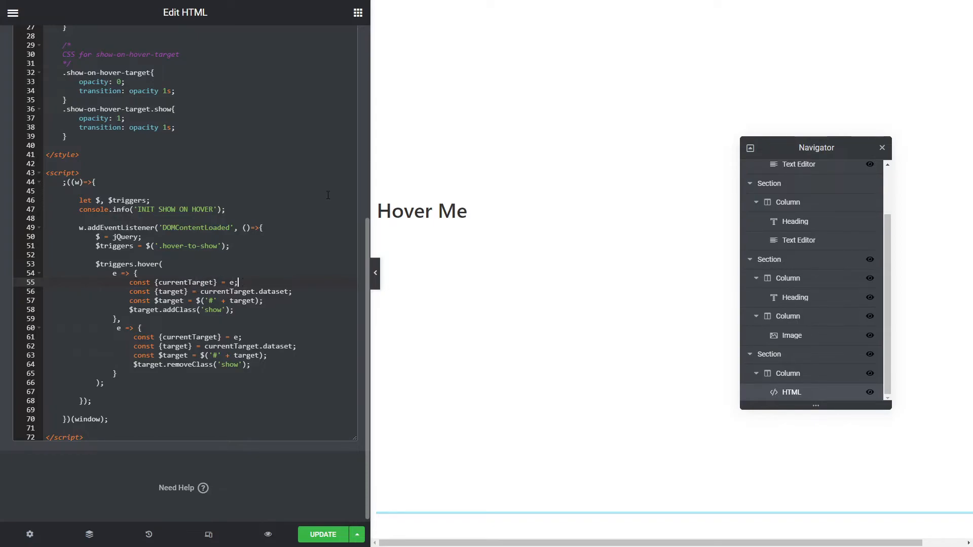
# Add a line defining a currentTarget constant taken from e.currentTarget
pyautogui.write('const')
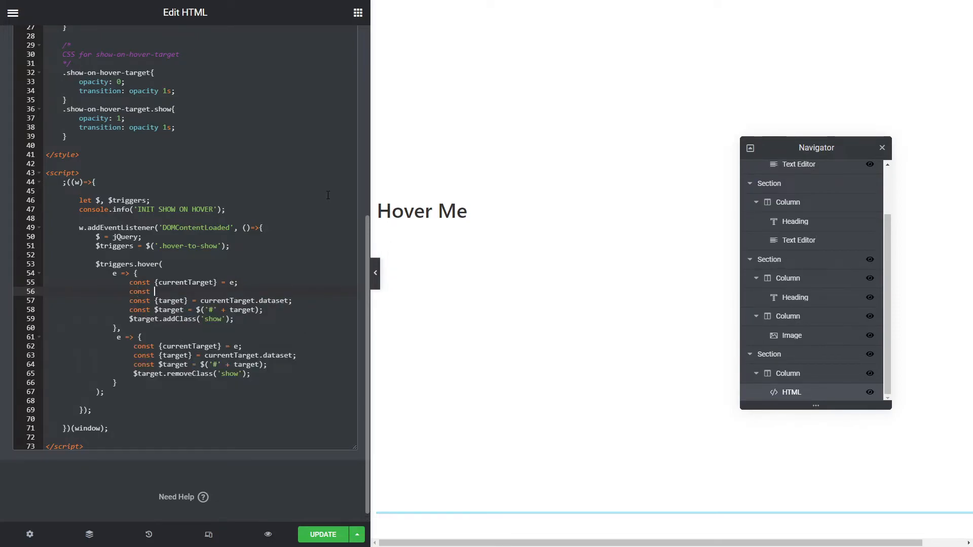
pyautogui.write('curren')
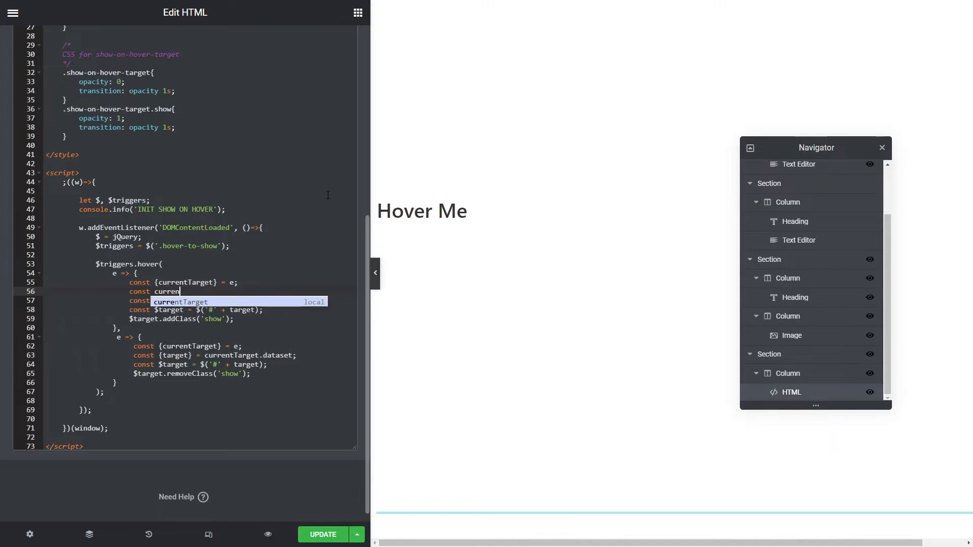
pyautogui.write('t')
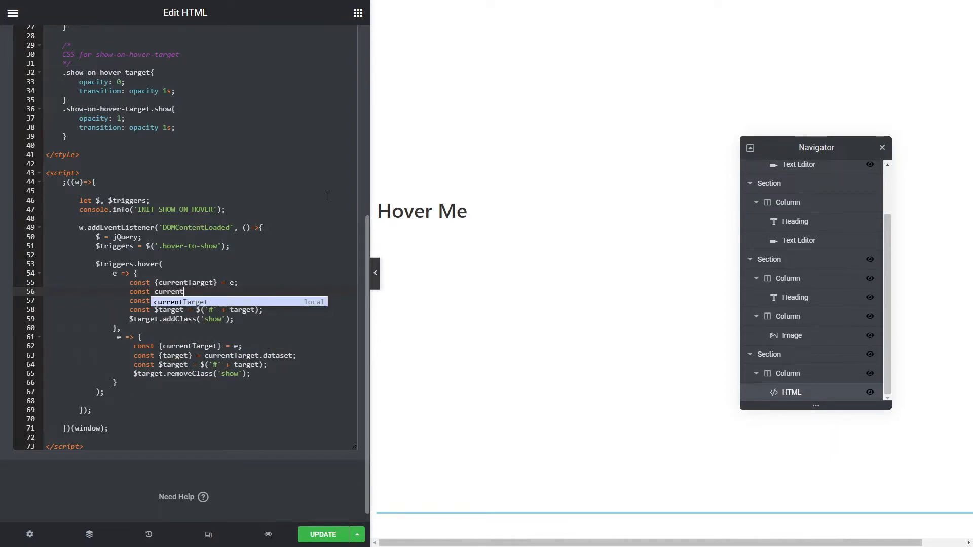
pyautogui.write('arget = e.')
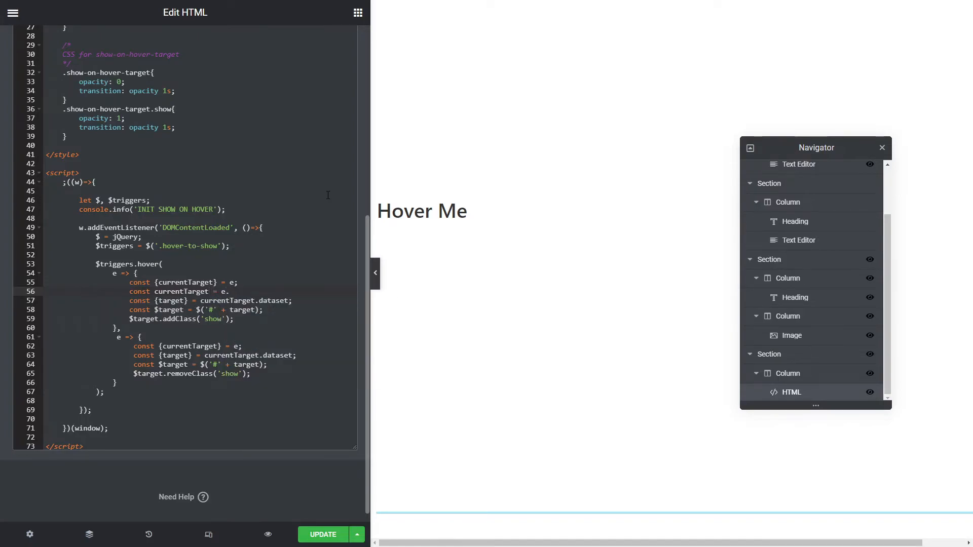
pyautogui.write('currentTarget')
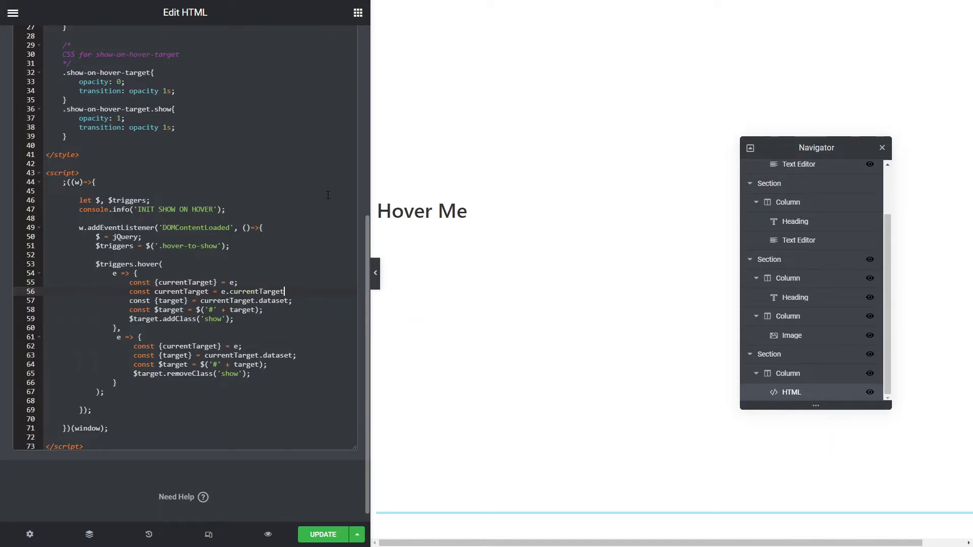
pyautogui.write(';')
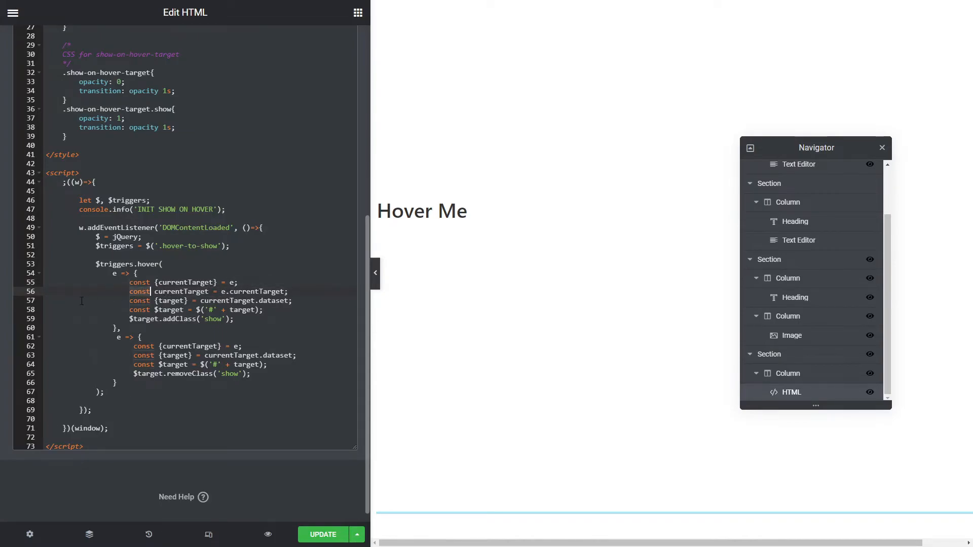
pyautogui.write('var')
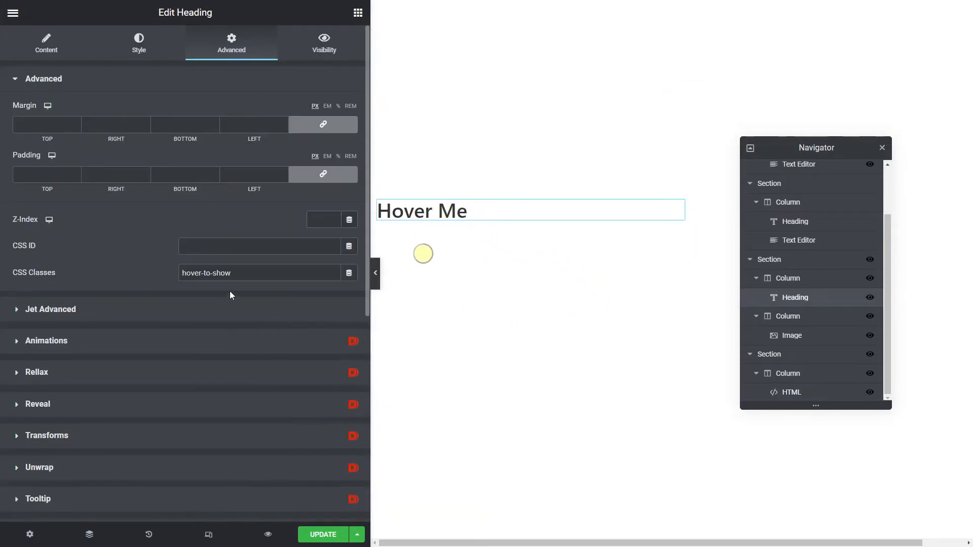
# Show the Hover Me heading's Attributes with its data-target custom attribute value
pyautogui.click(42, 79)
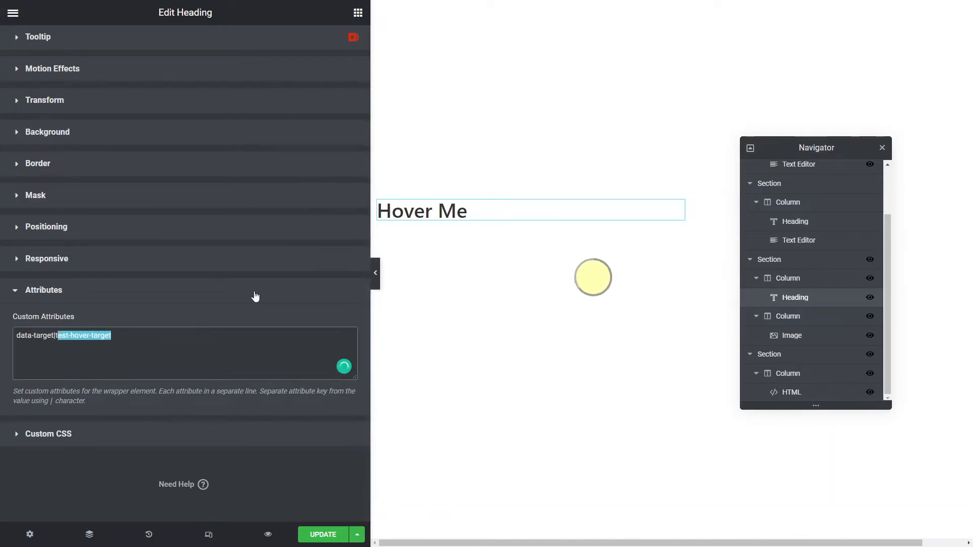
pyautogui.click(791, 391)
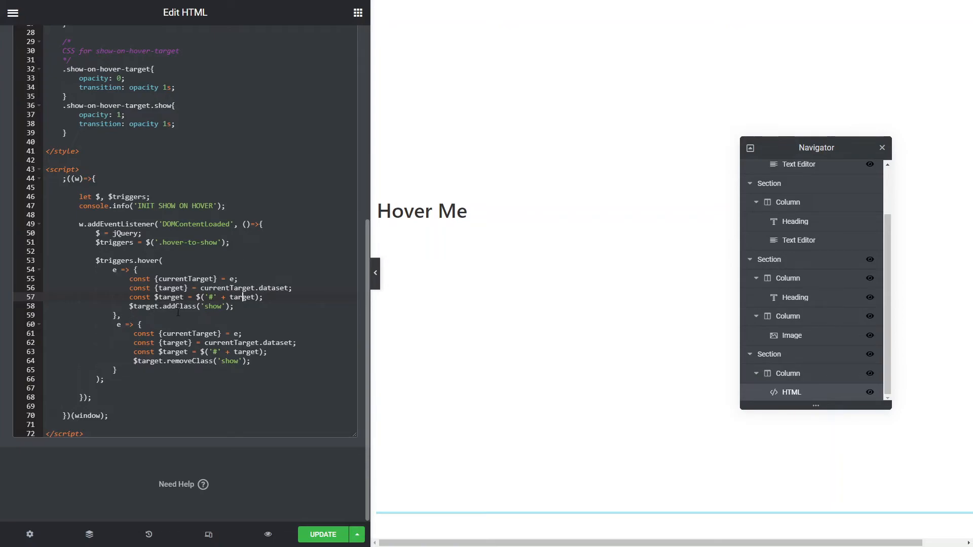
pyautogui.click(631, 278)
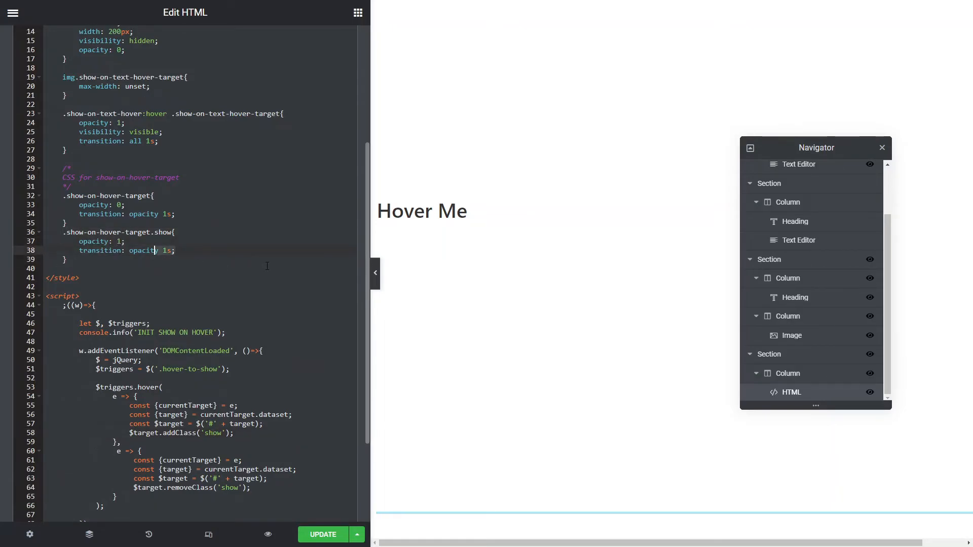
pyautogui.scroll(-3)
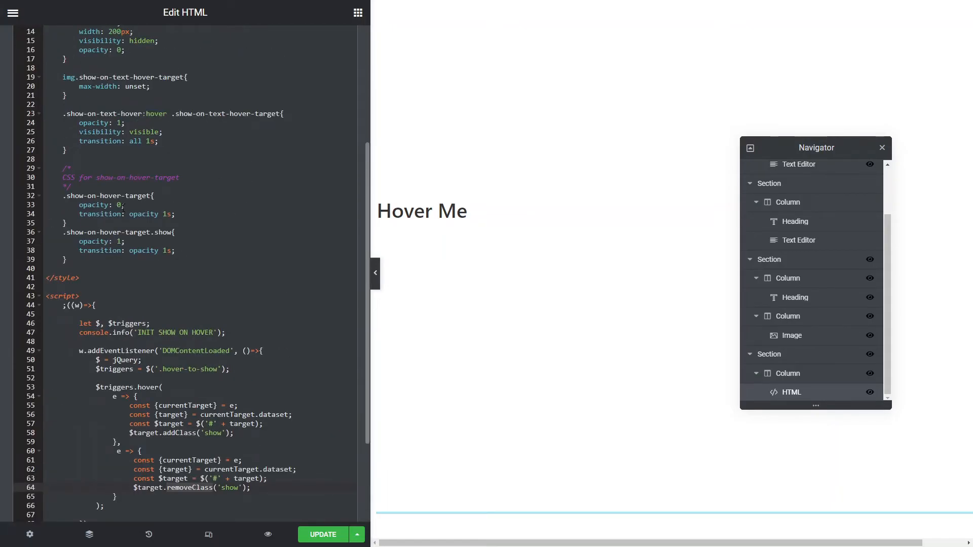
pyautogui.click(142, 196)
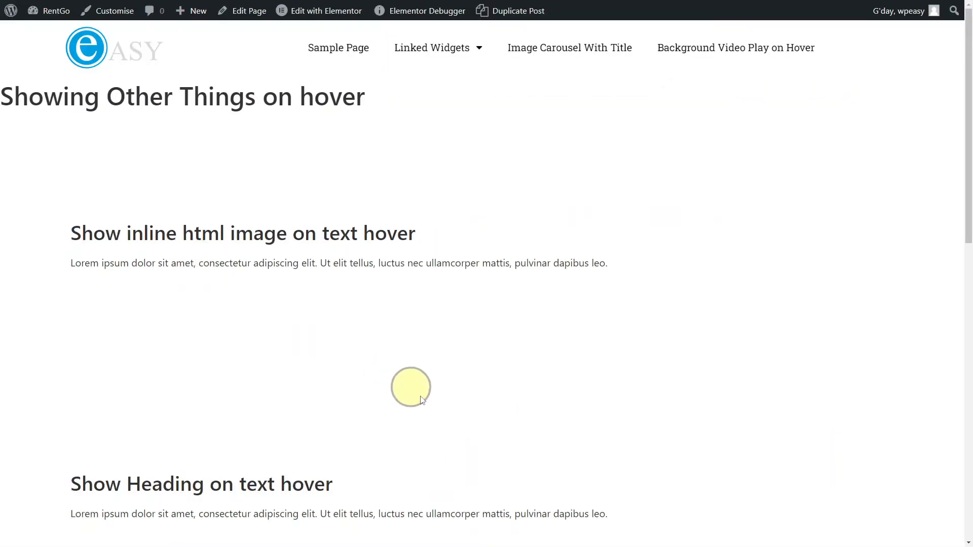
# Hover the Hover Me heading on the live page, then bring up DevTools with F12
pyautogui.scroll(-3)
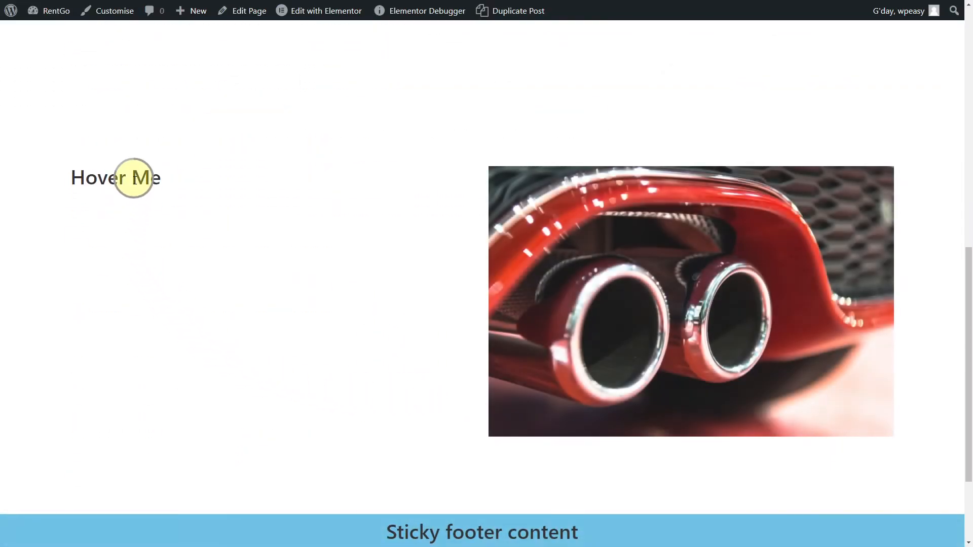
pyautogui.moveTo(172, 266)
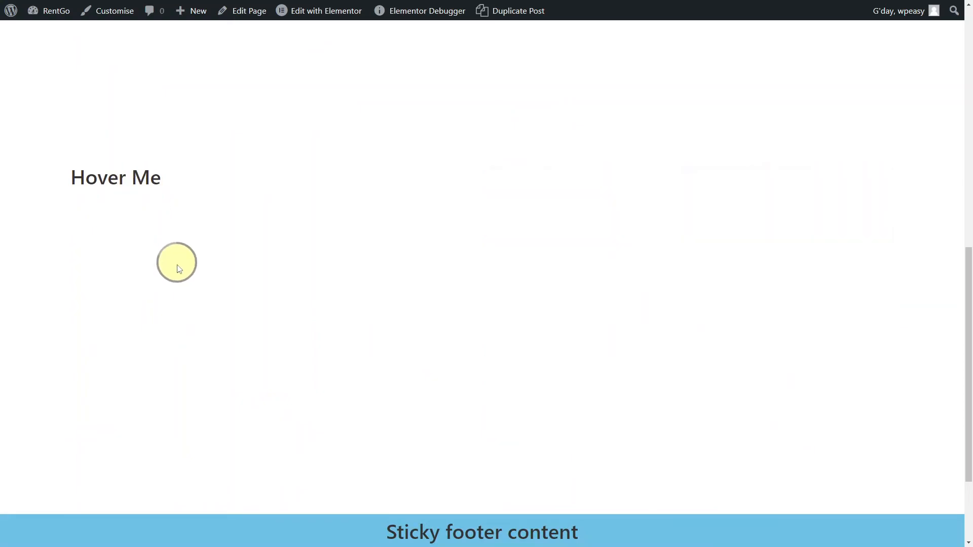
pyautogui.press('F12')
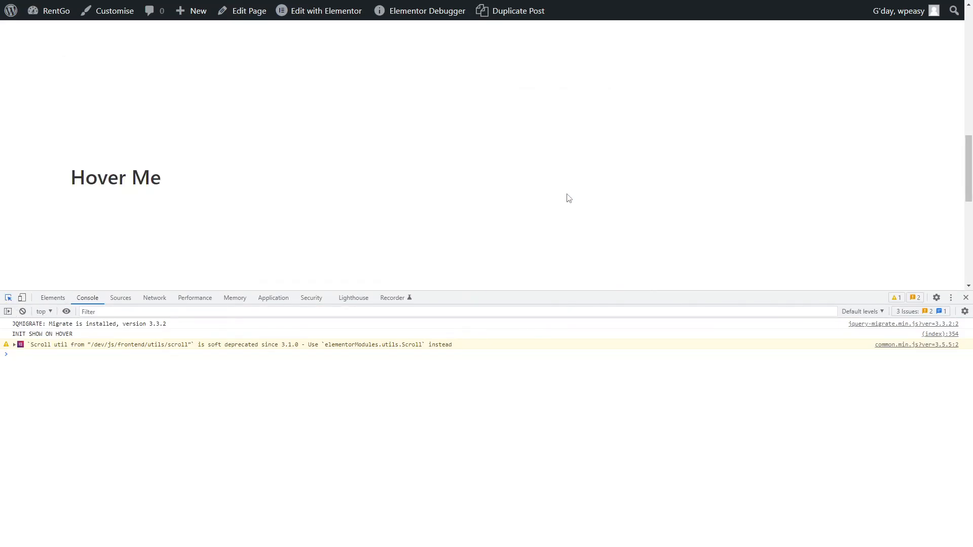
# Inspect the car image element and watch its class gain 'show' while hovering the heading
pyautogui.click(53, 297)
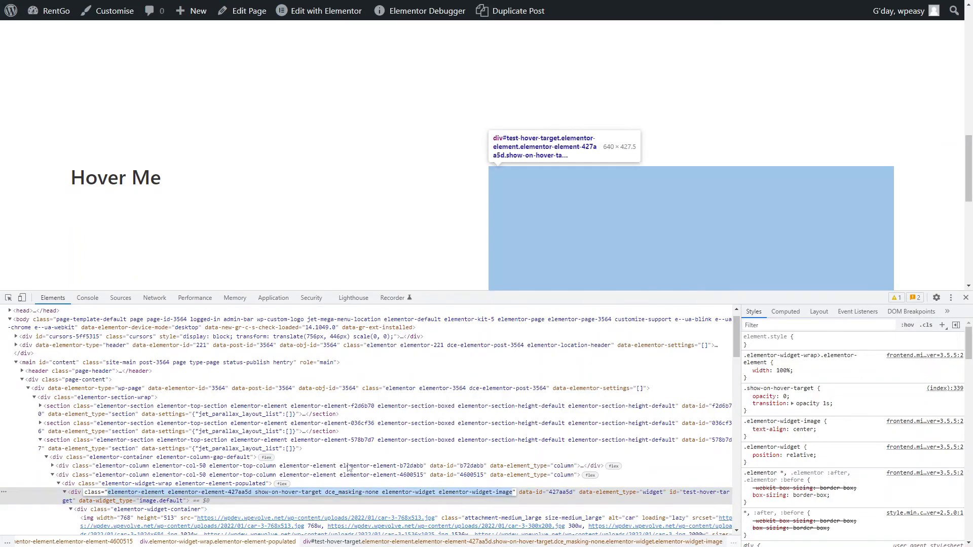
pyautogui.moveTo(127, 179)
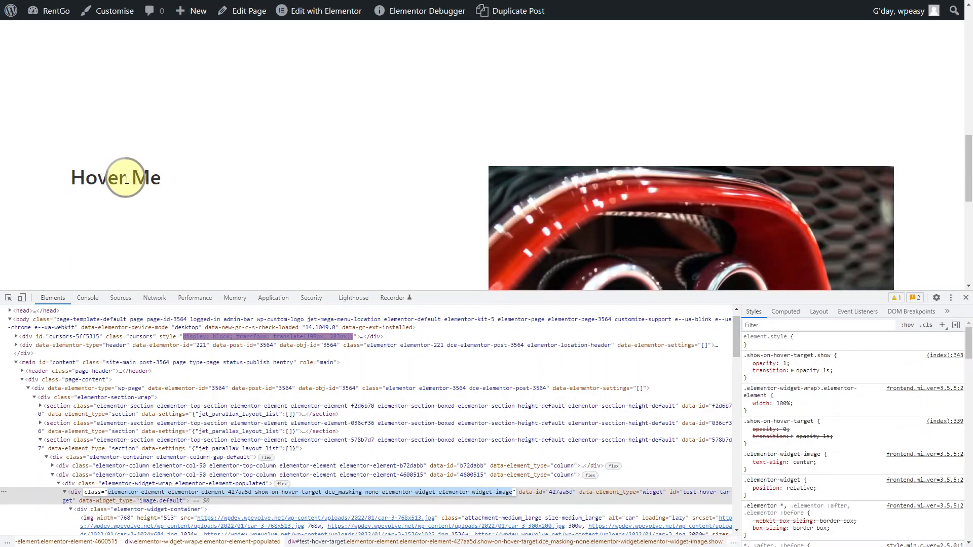
pyautogui.moveTo(125, 231)
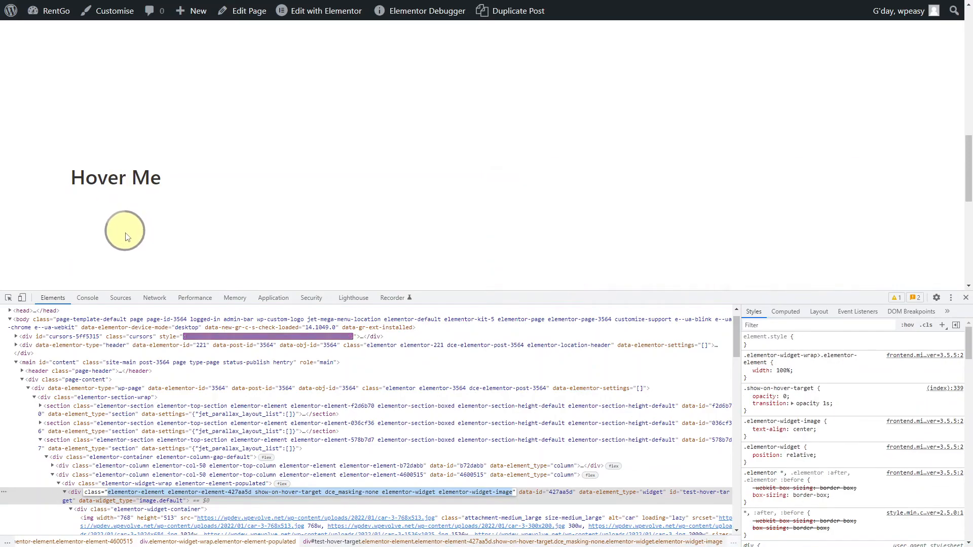
pyautogui.moveTo(146, 177)
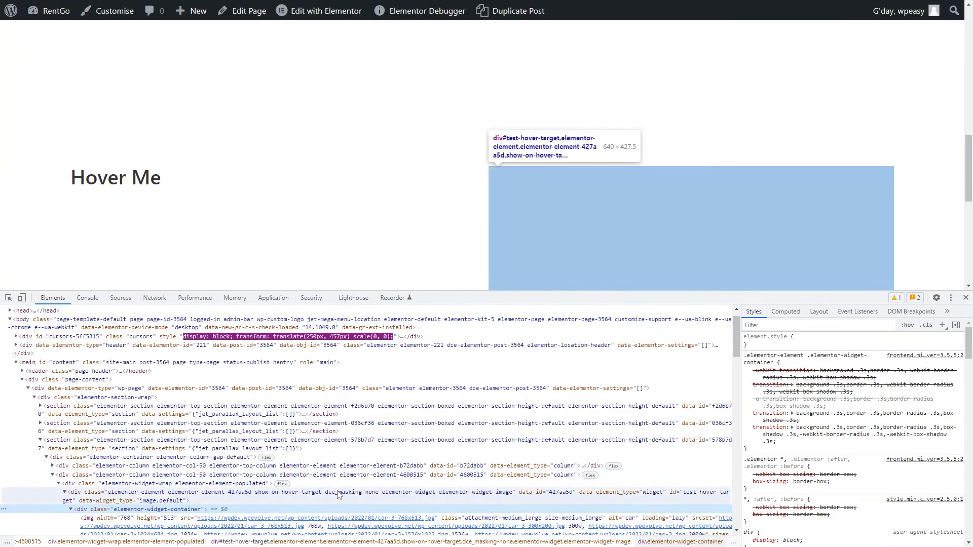
pyautogui.moveTo(234, 255)
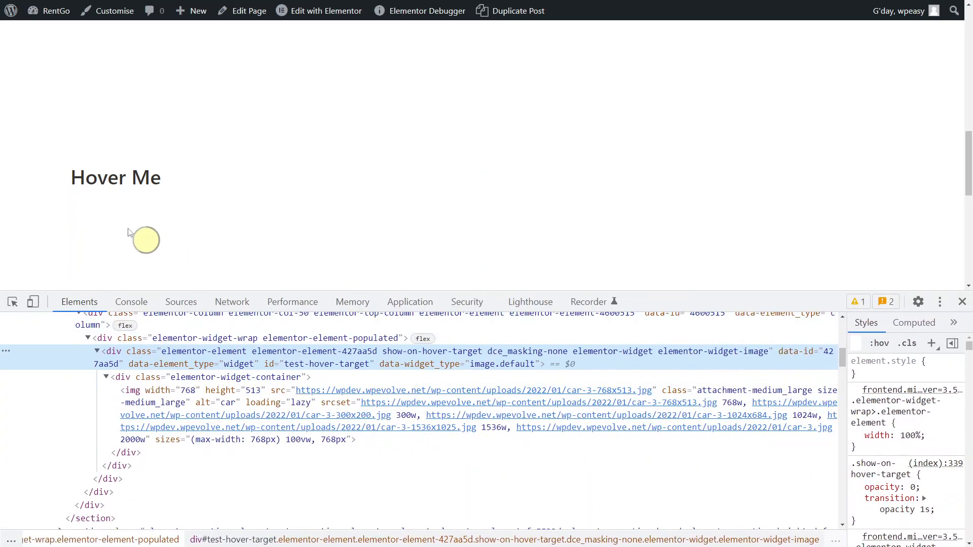
pyautogui.moveTo(128, 184)
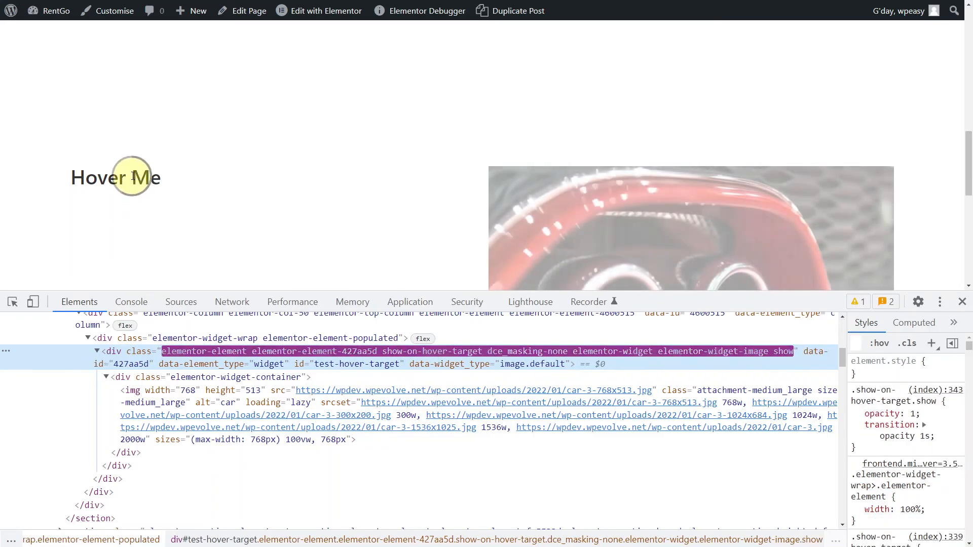
pyautogui.moveTo(120, 214)
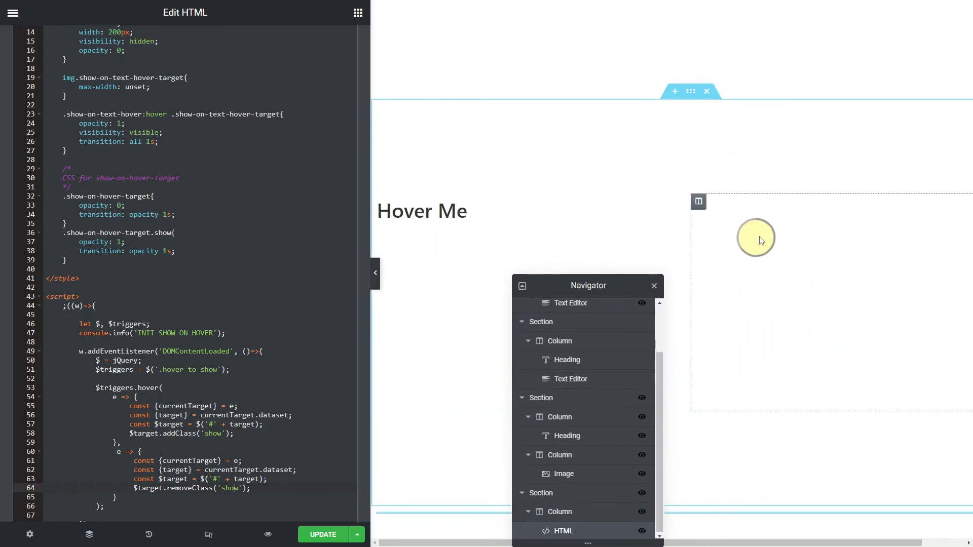
# Select the car image to show its test-hover-target ID and show-on-hover-target class
pyautogui.click(564, 473)
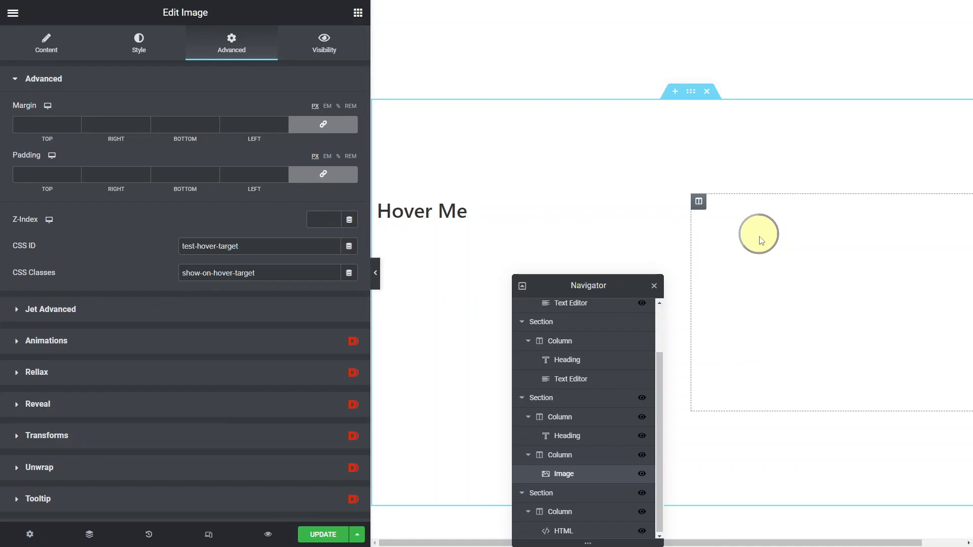
pyautogui.moveTo(766, 233)
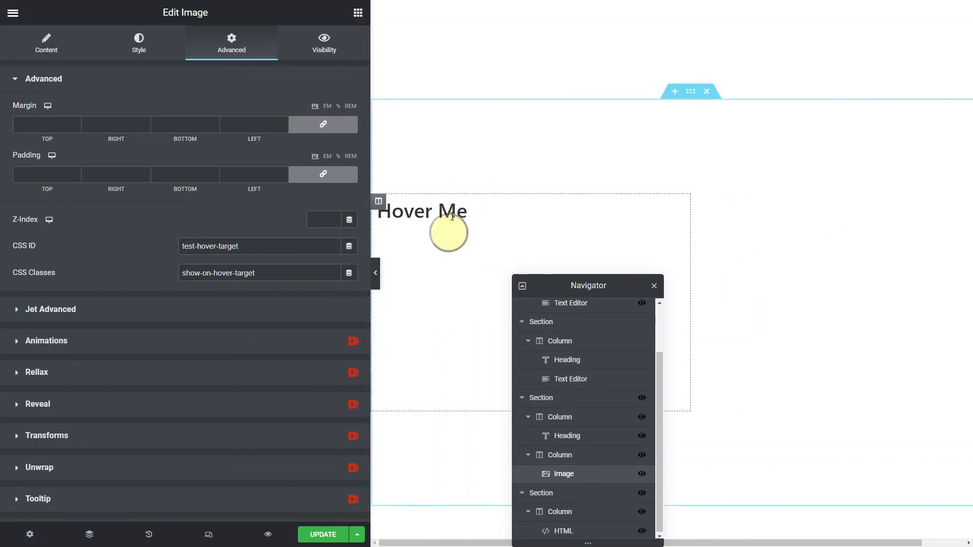
pyautogui.moveTo(456, 275)
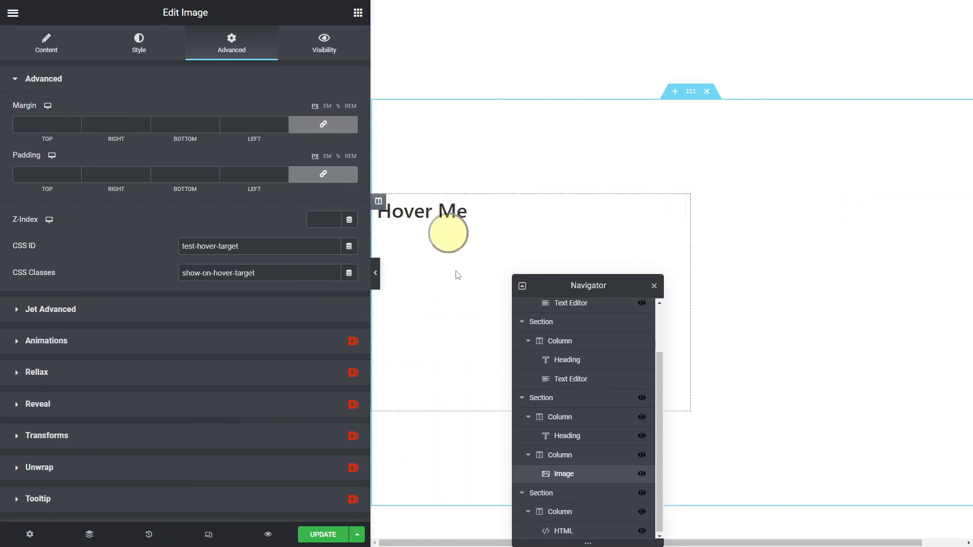
pyautogui.moveTo(447, 233); pyautogui.dragTo(413, 314)
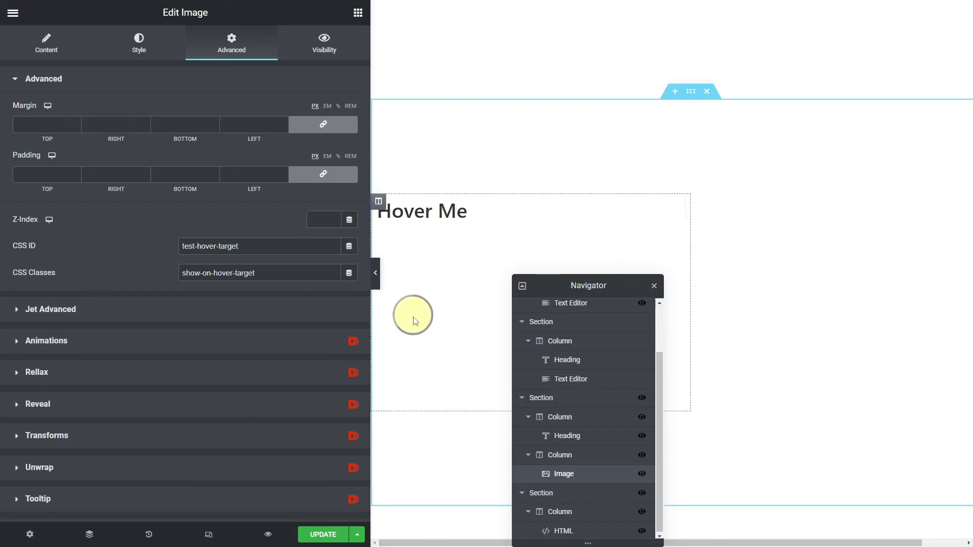